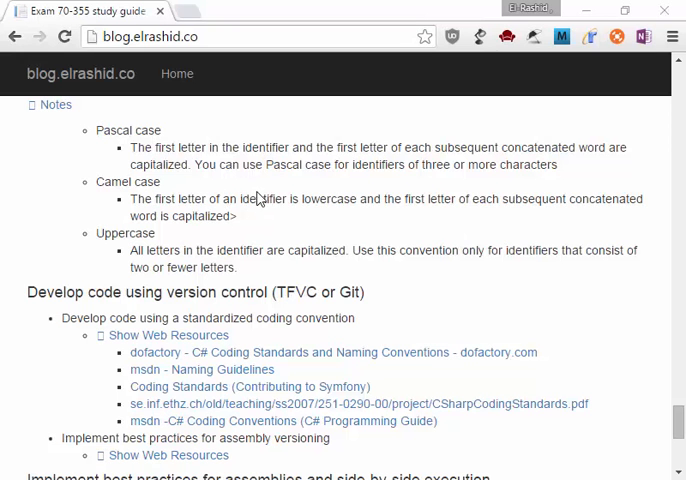
mouse_move(133, 145)
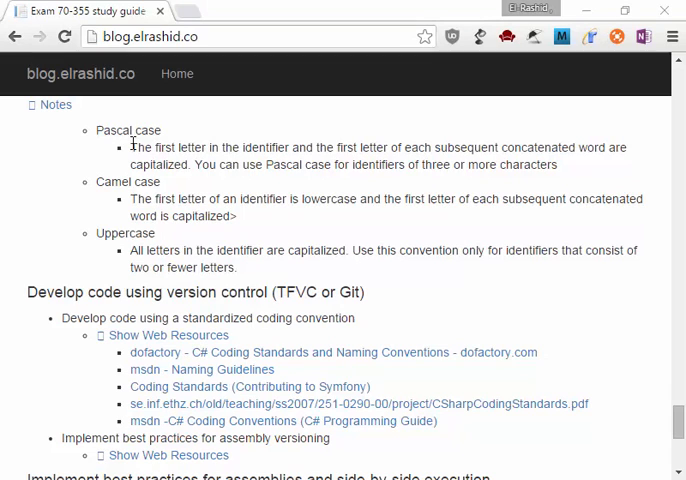
- Bring the Devart article's 'What is TFS Check-in Policy?' section and How to Add steps into view
double_click(128, 130)
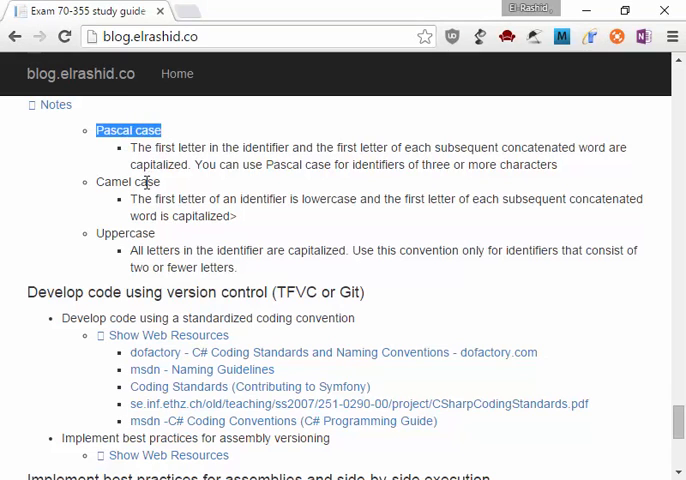
mouse_move(200, 185)
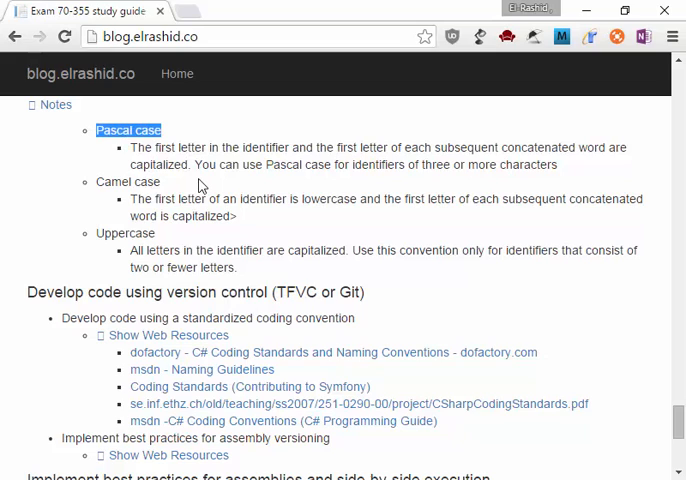
mouse_move(205, 183)
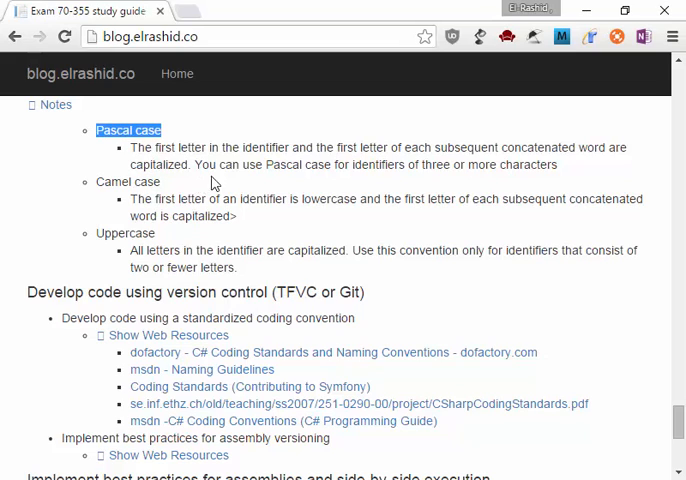
mouse_move(400, 155)
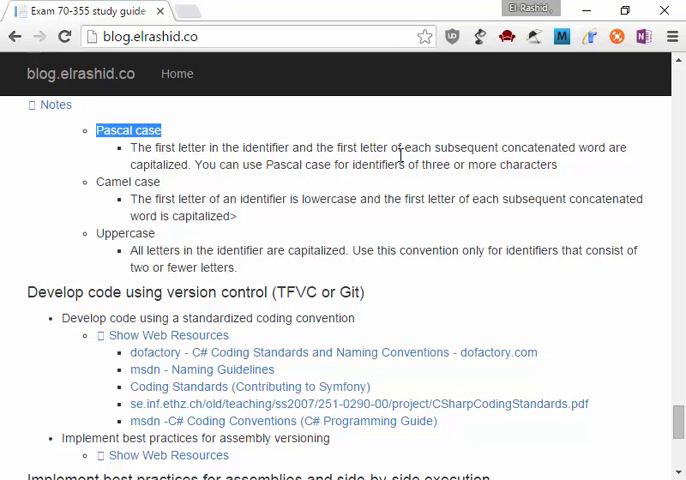
mouse_move(527, 144)
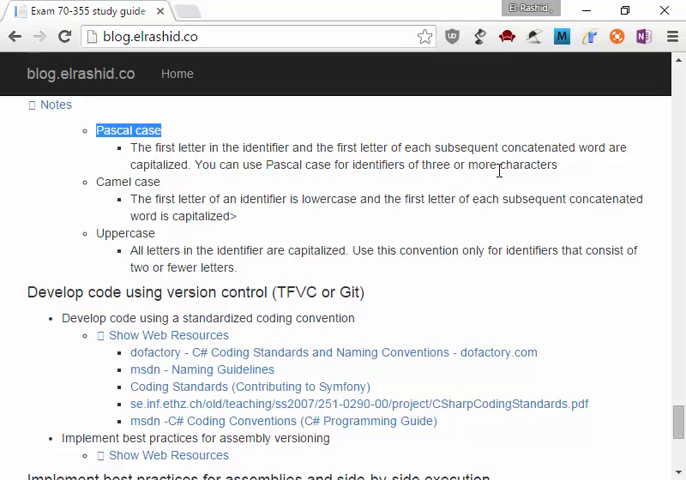
mouse_move(331, 195)
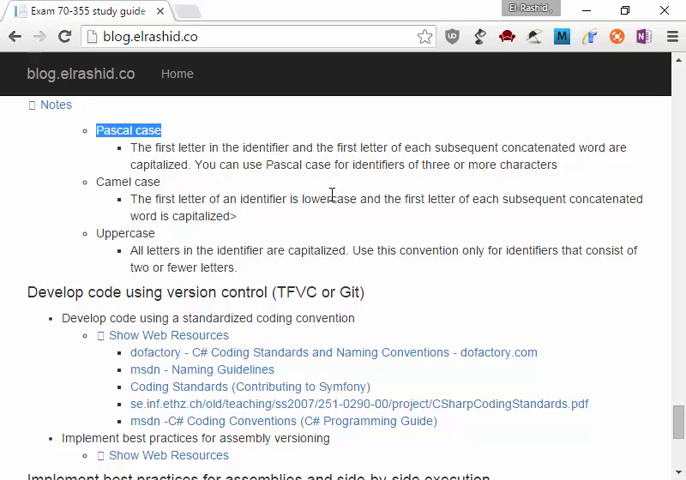
mouse_move(332, 202)
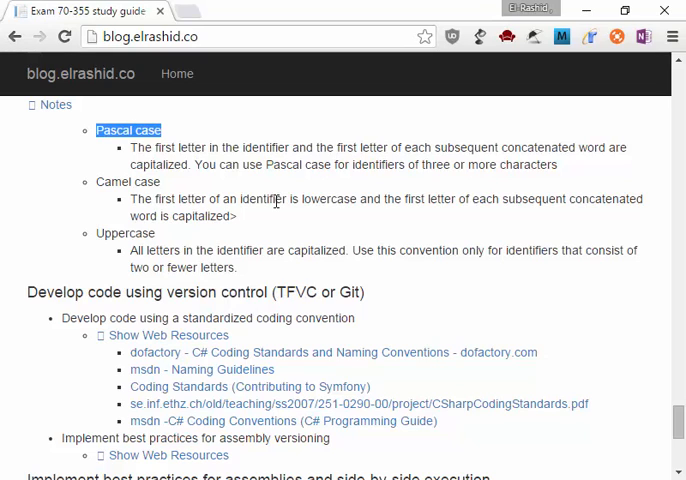
mouse_move(133, 182)
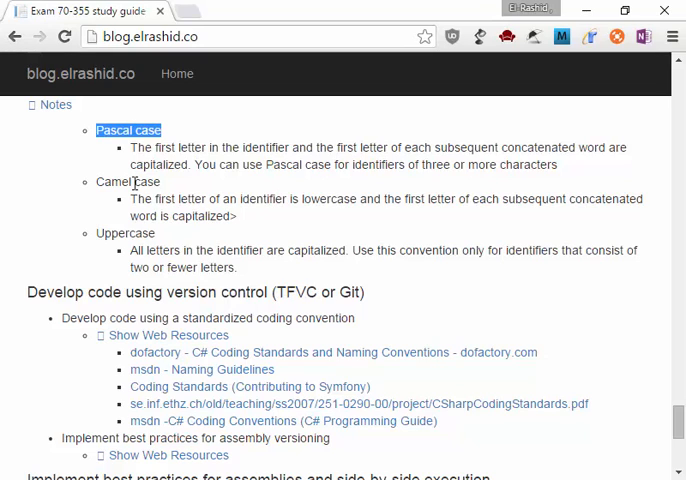
mouse_move(158, 237)
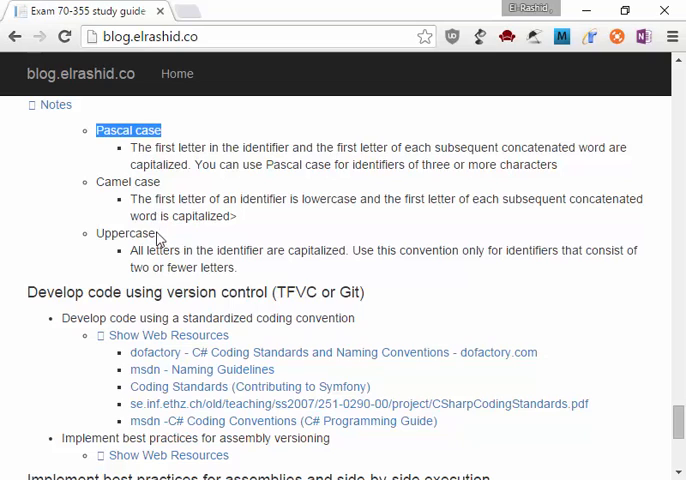
mouse_move(170, 267)
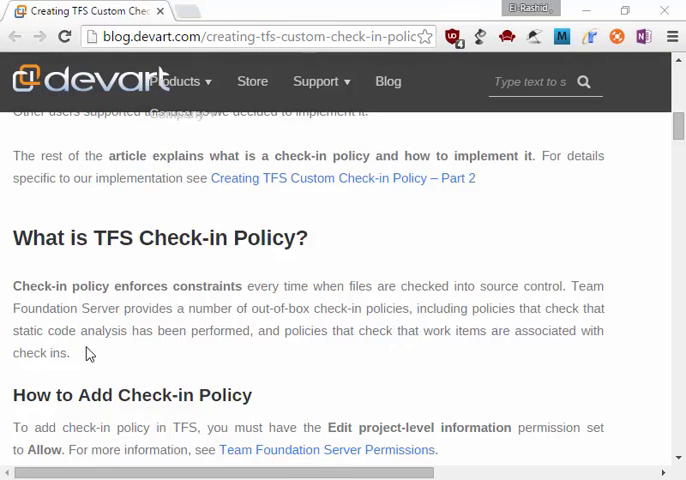
double_click(105, 238)
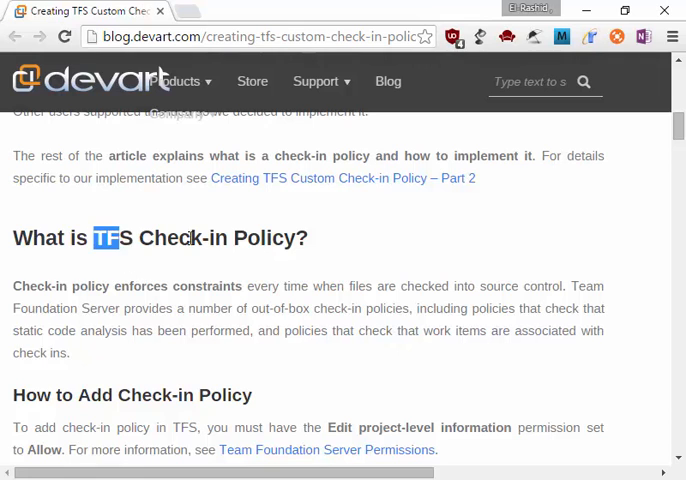
scroll("down", 3)
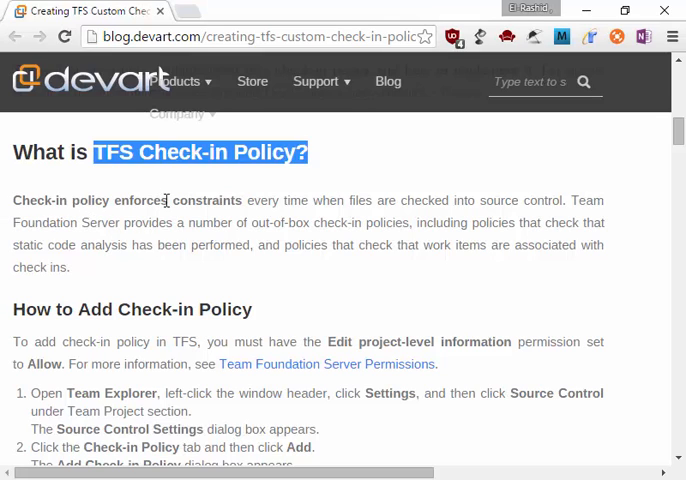
mouse_move(377, 222)
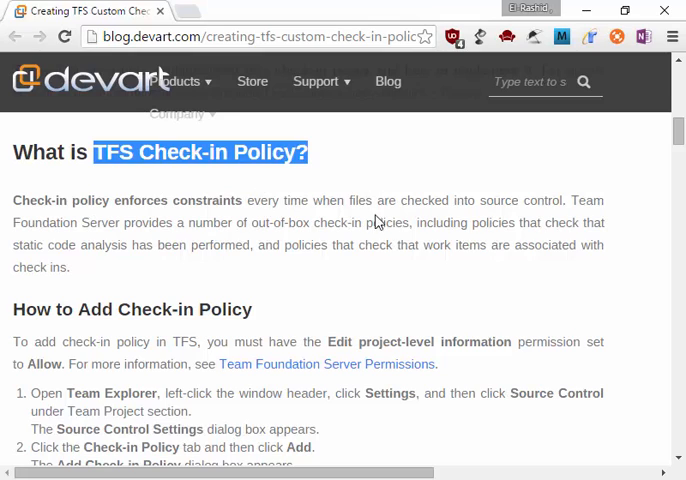
mouse_move(365, 265)
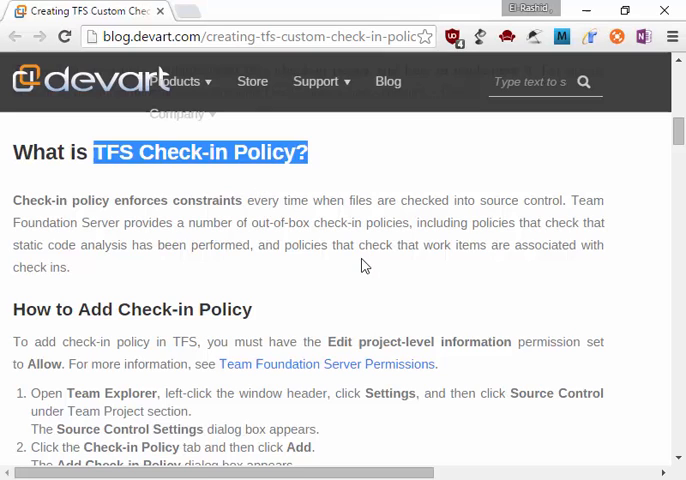
mouse_move(565, 200)
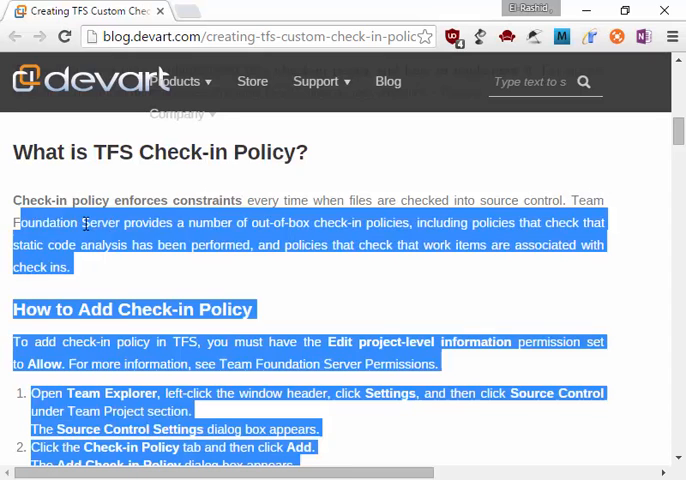
left_click(294, 266)
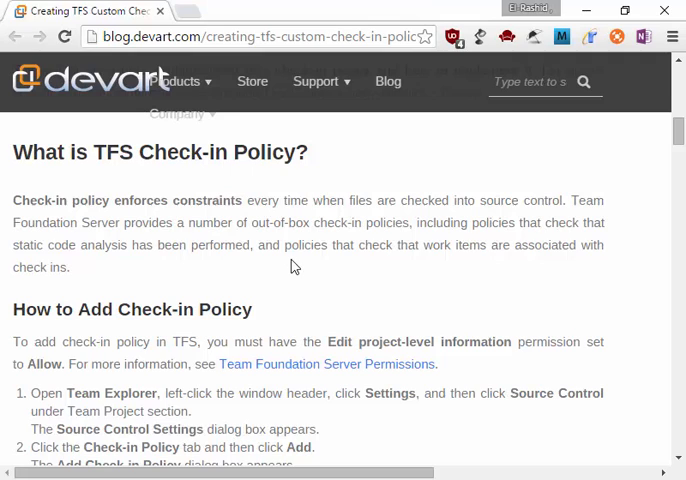
mouse_move(366, 293)
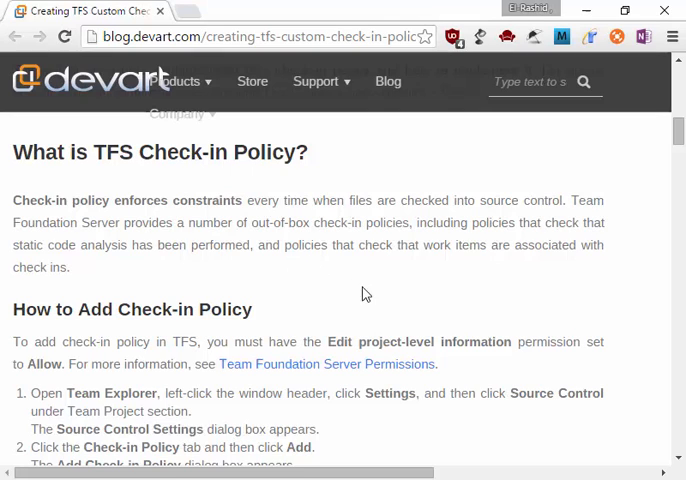
mouse_move(131, 280)
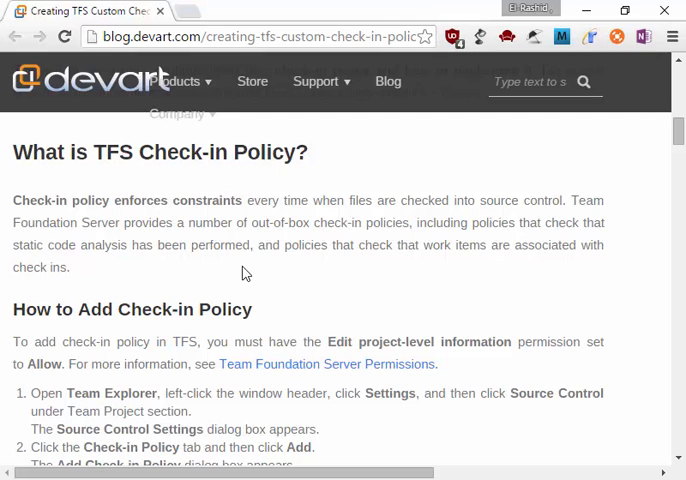
mouse_move(84, 260)
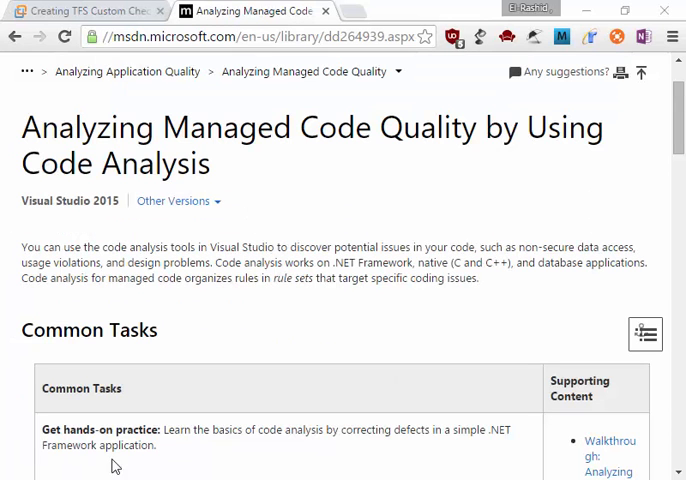
mouse_move(204, 317)
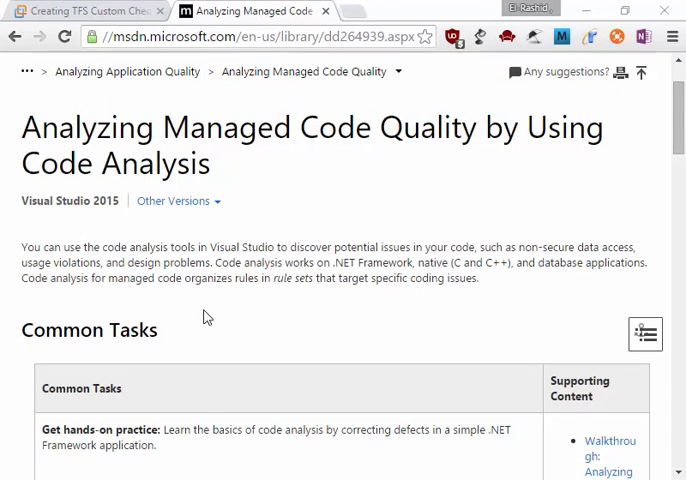
mouse_move(155, 248)
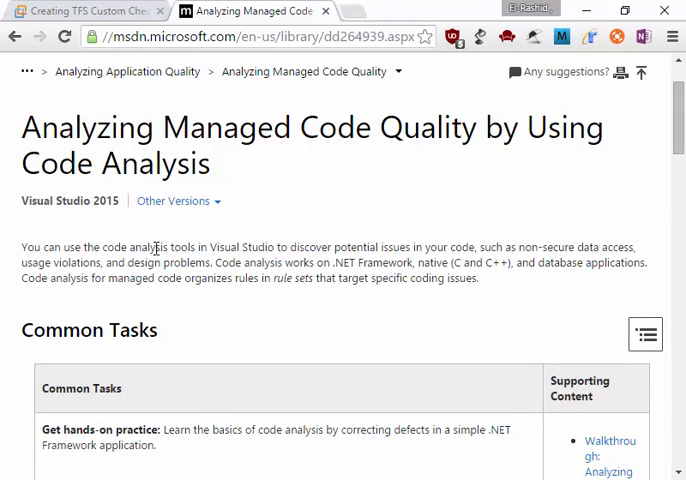
mouse_move(252, 340)
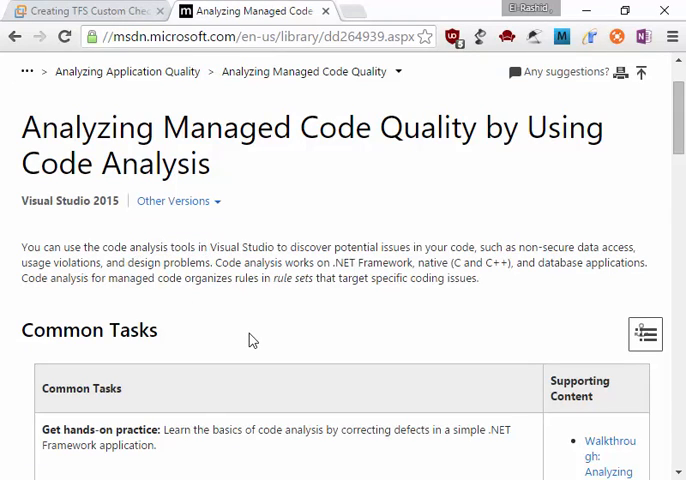
mouse_move(446, 283)
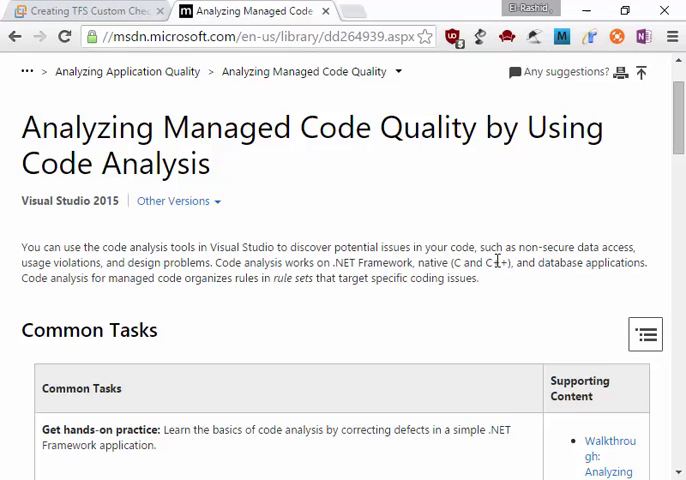
mouse_move(540, 312)
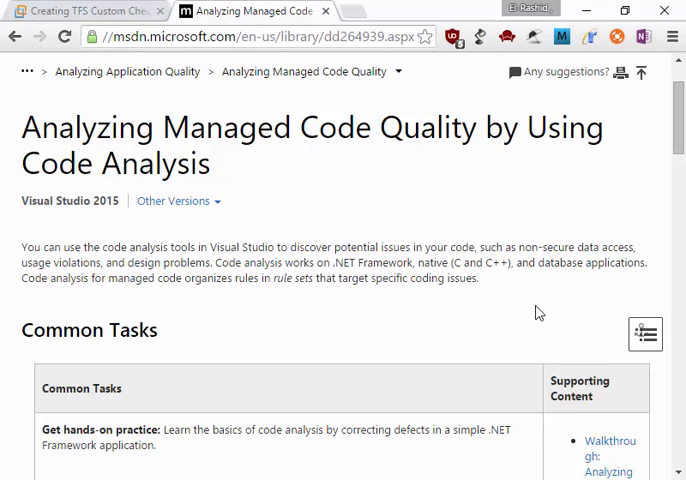
mouse_move(533, 312)
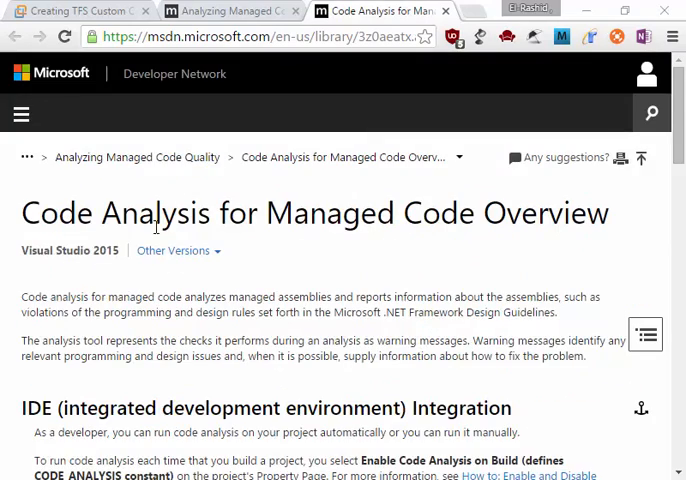
scroll("down", 3)
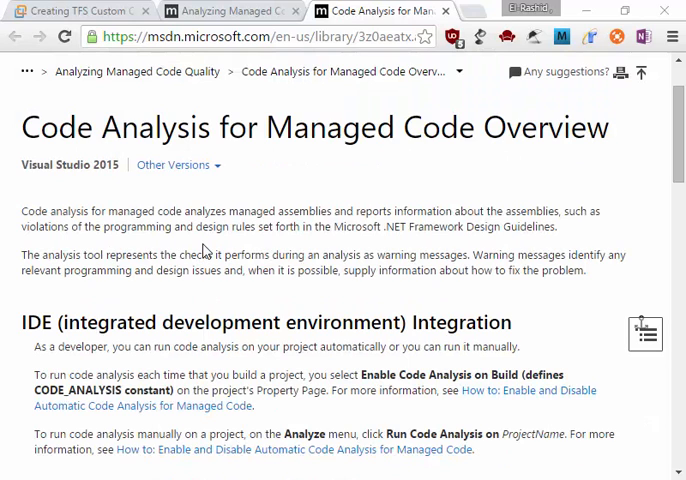
scroll("down", 3)
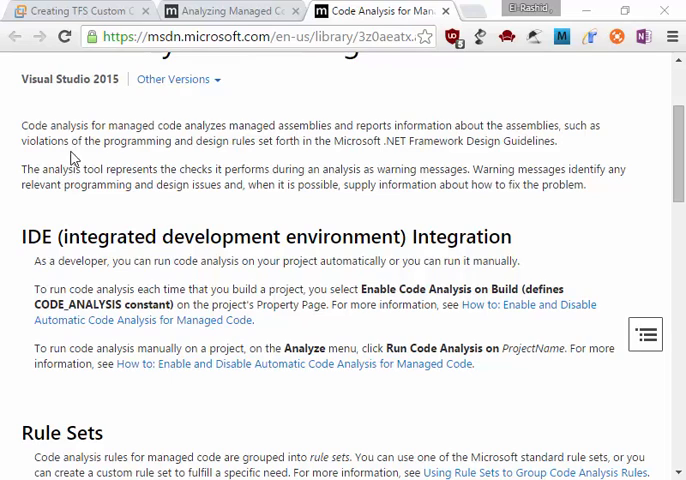
mouse_move(310, 140)
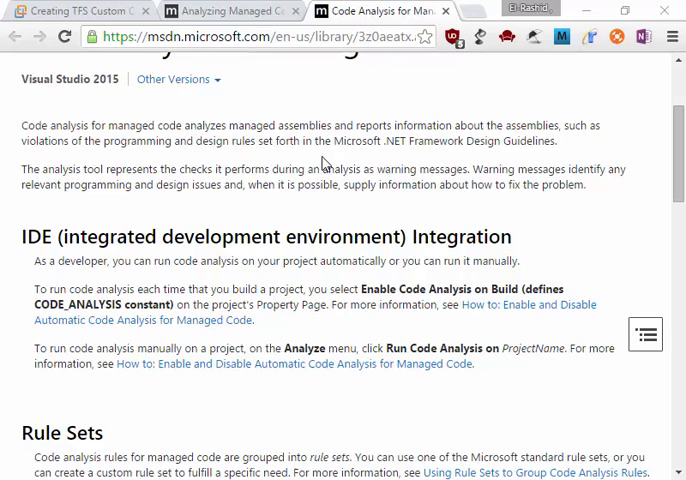
mouse_move(268, 159)
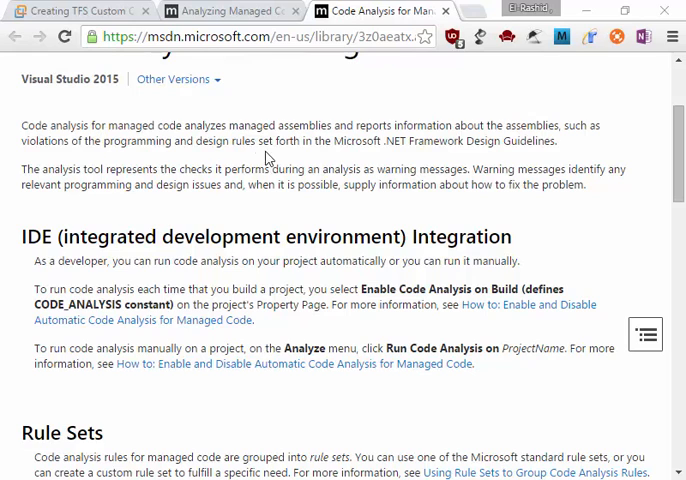
scroll("down", 3)
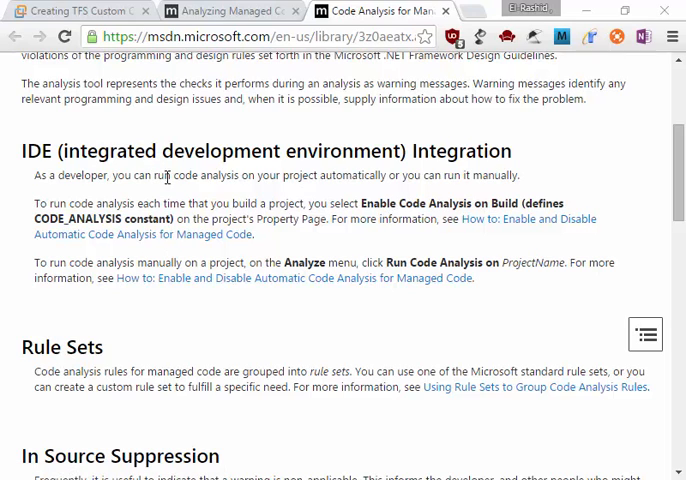
mouse_move(320, 180)
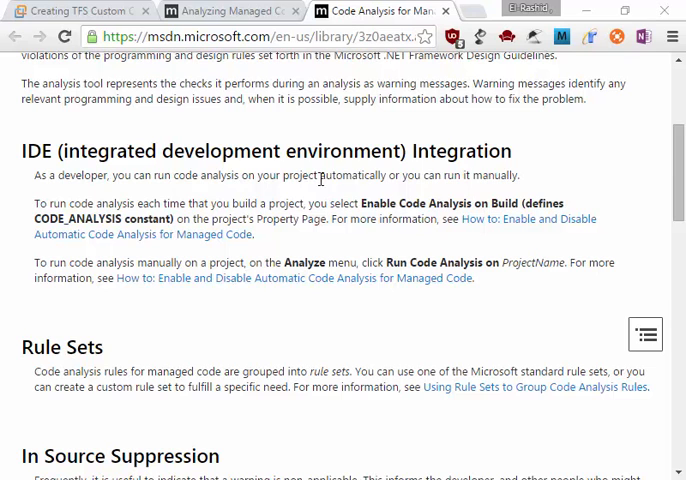
scroll("down", 3)
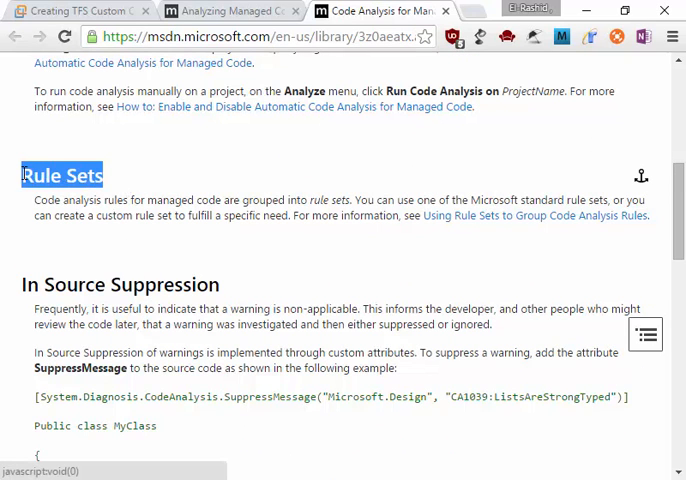
mouse_move(259, 274)
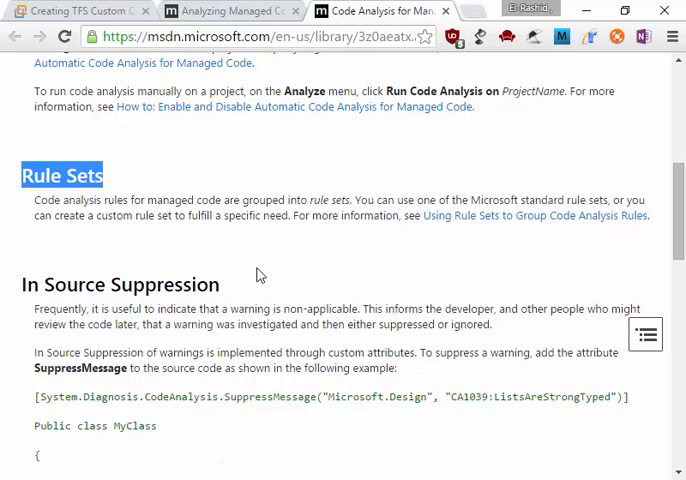
scroll("down", 3)
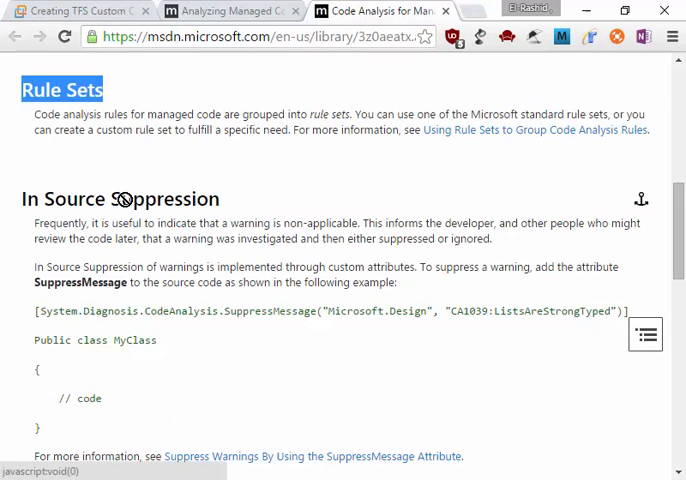
mouse_move(75, 309)
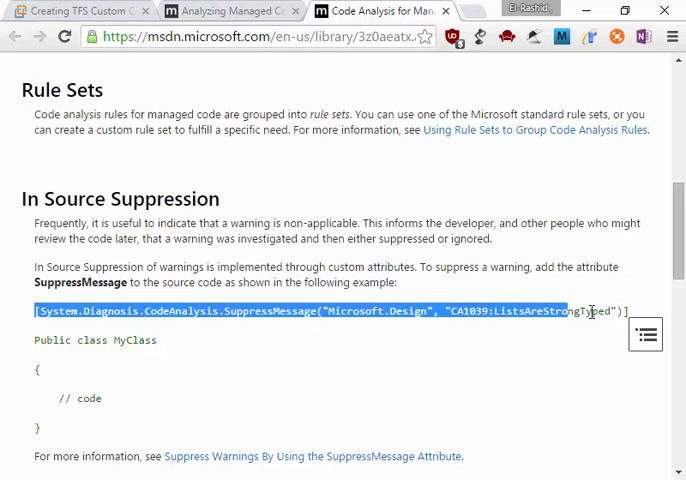
scroll("down", 3)
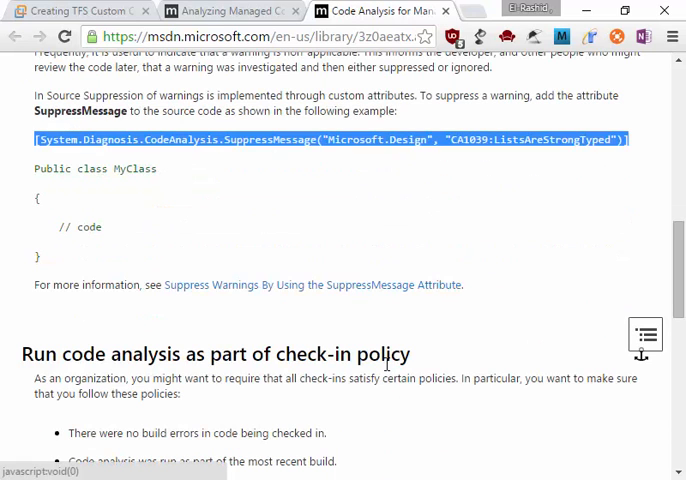
scroll("down", 3)
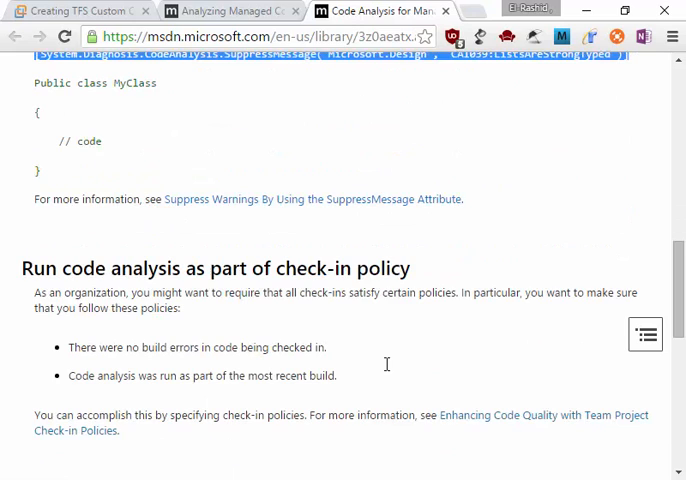
scroll("down", 3)
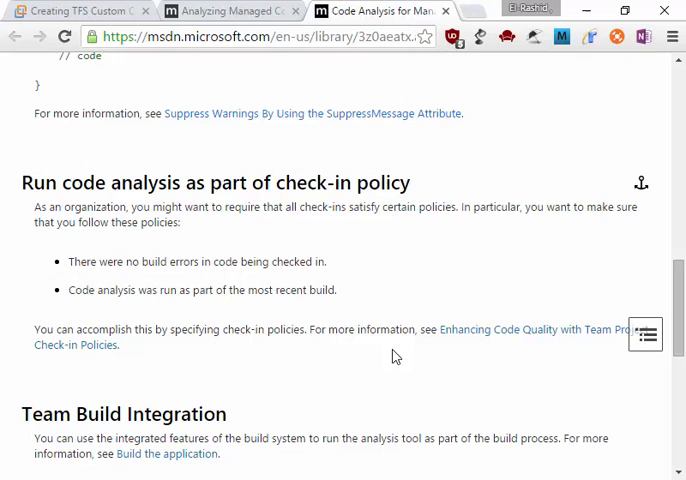
mouse_move(418, 194)
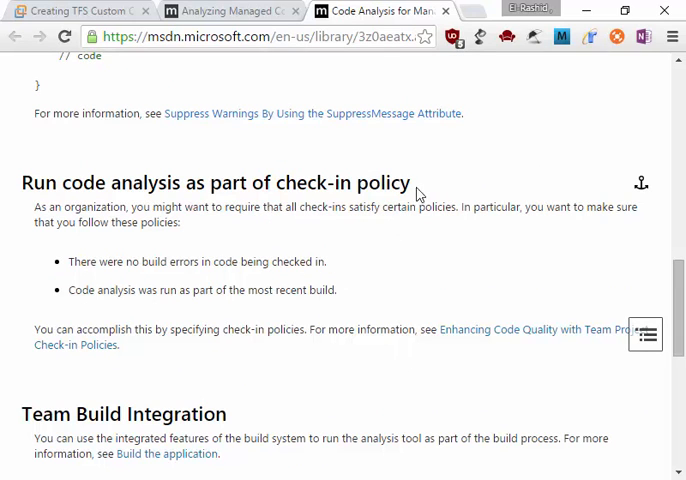
double_click(200, 183)
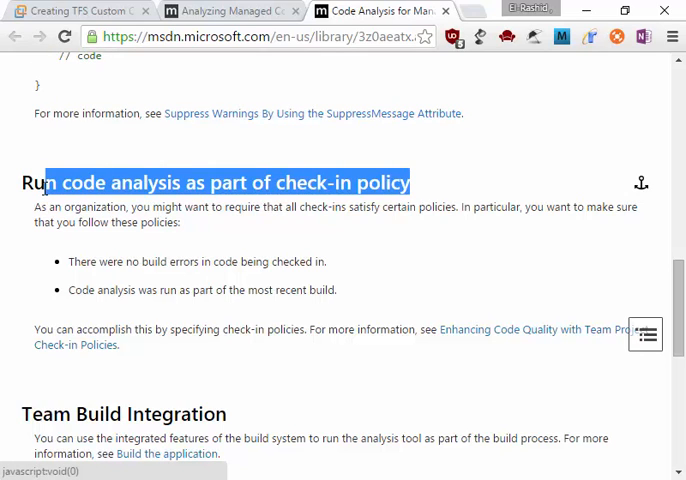
mouse_move(47, 192)
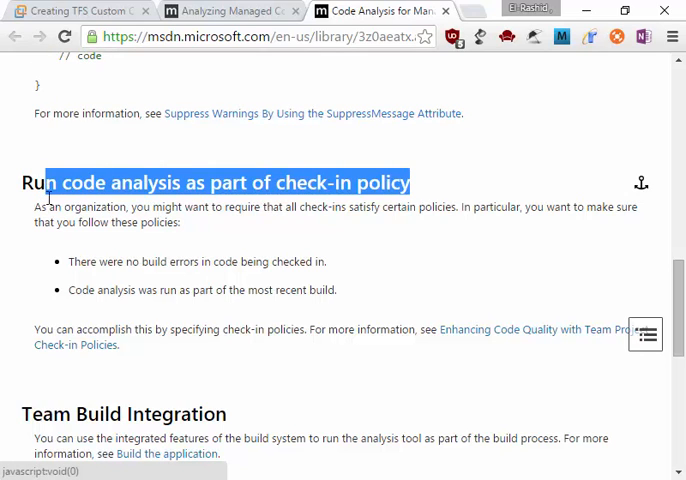
scroll("down", 3)
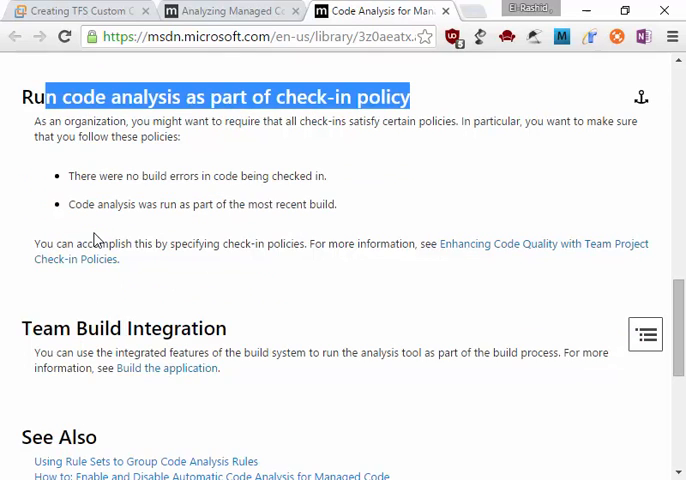
scroll("down", 3)
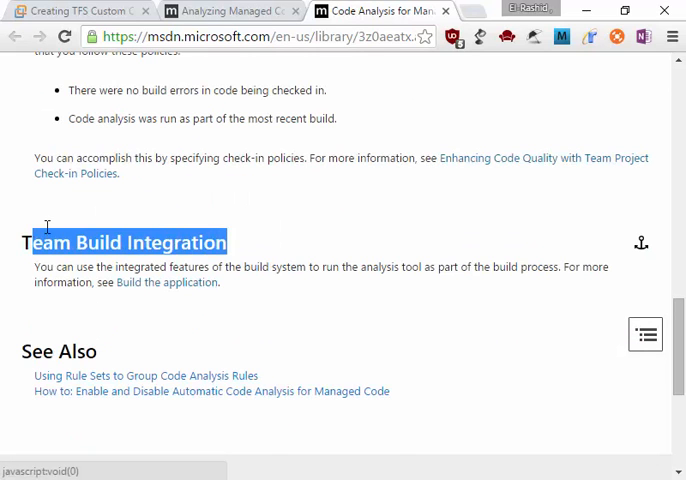
scroll("up", 3)
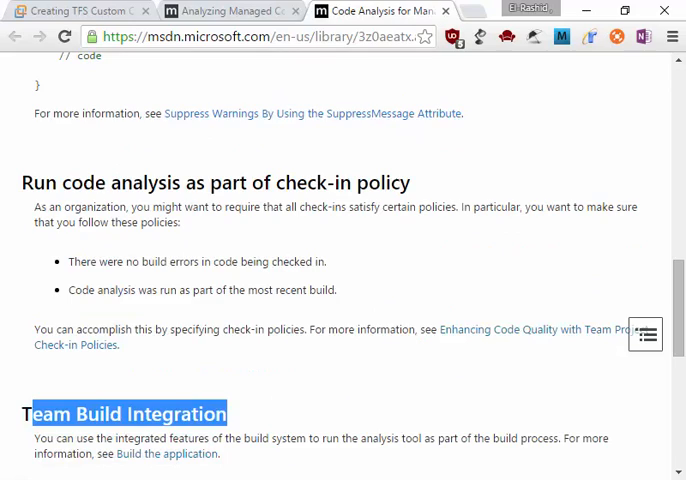
- Switch to Brad Cunningham's code-practices blog post and skim its opening
left_click(390, 11)
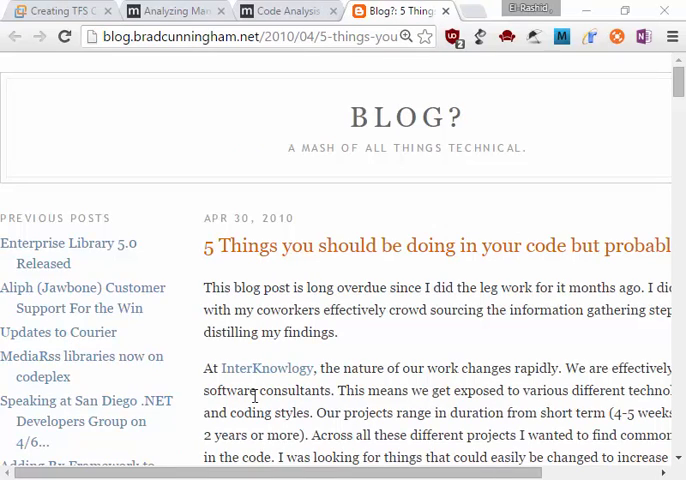
scroll("right", 3)
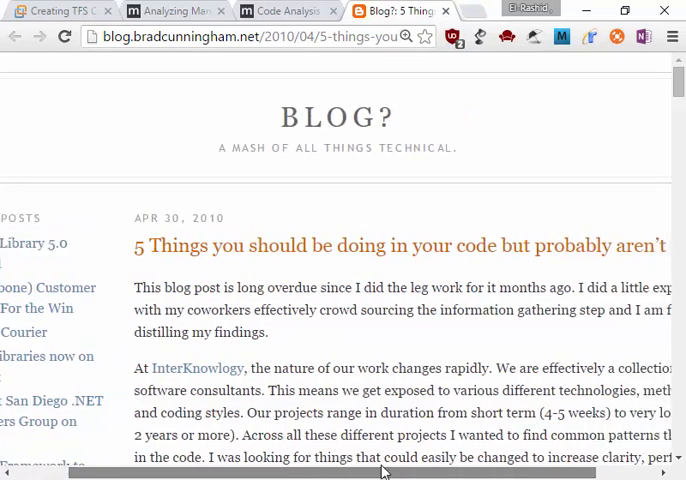
scroll("down", 3)
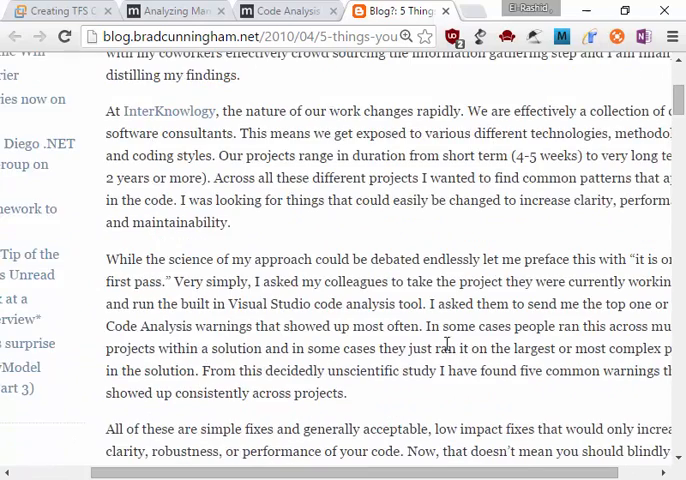
scroll("up", 3)
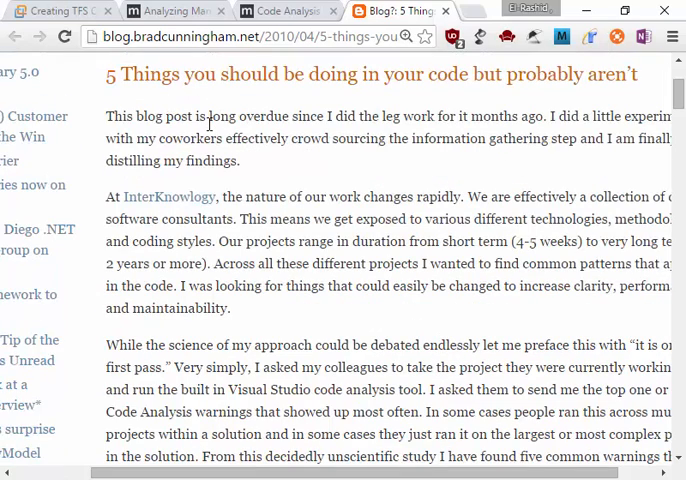
scroll("down", 3)
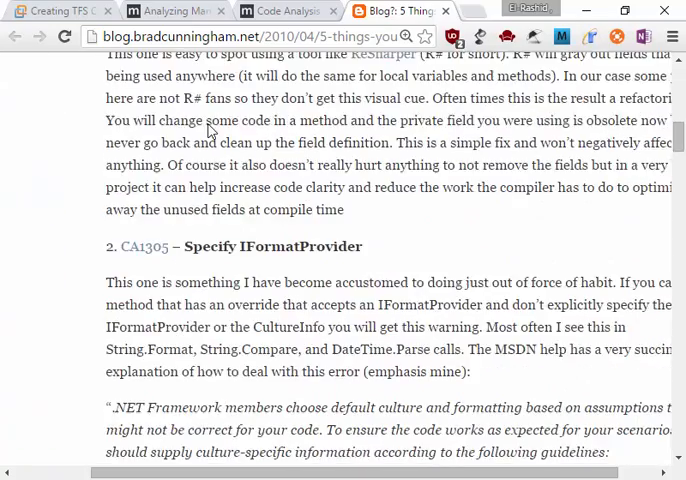
scroll("up", 3)
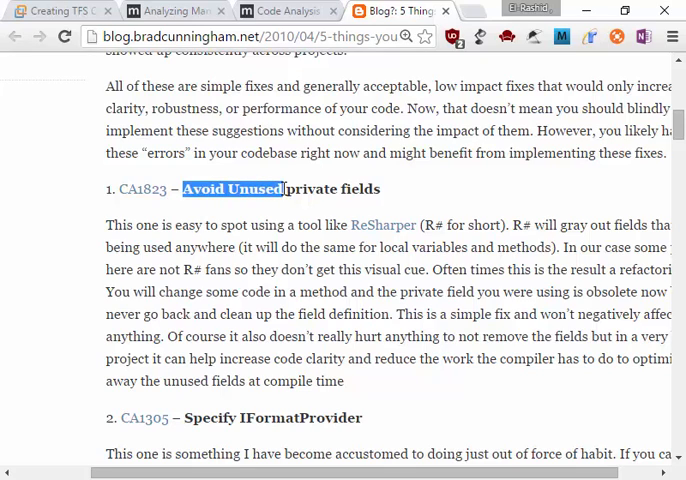
- Highlight the 'Avoid Unused private fields' heading and read down to item 4, CA1062
left_click_drag(283, 189, 378, 189)
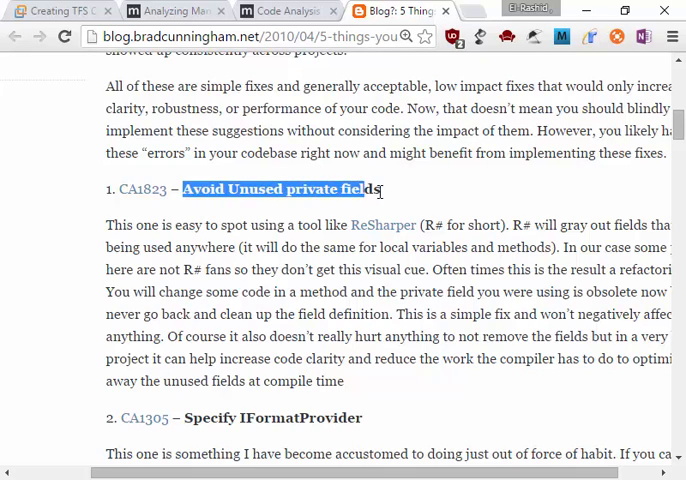
scroll("down", 3)
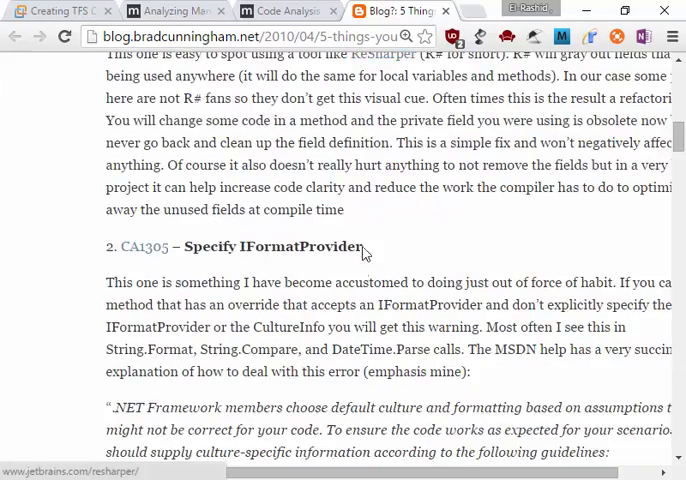
scroll("down", 3)
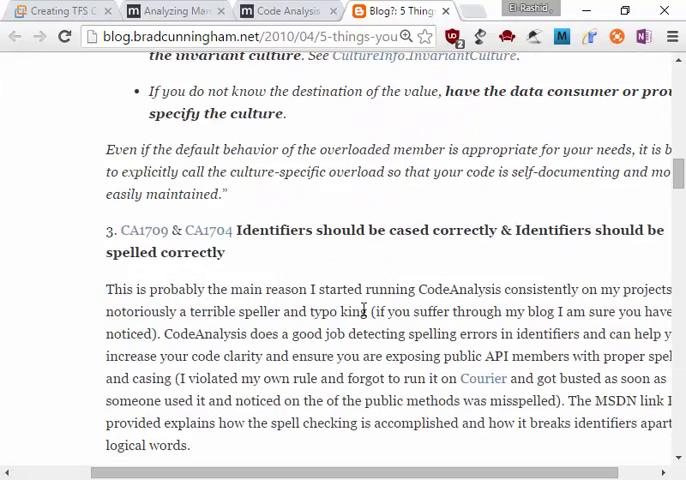
mouse_move(256, 388)
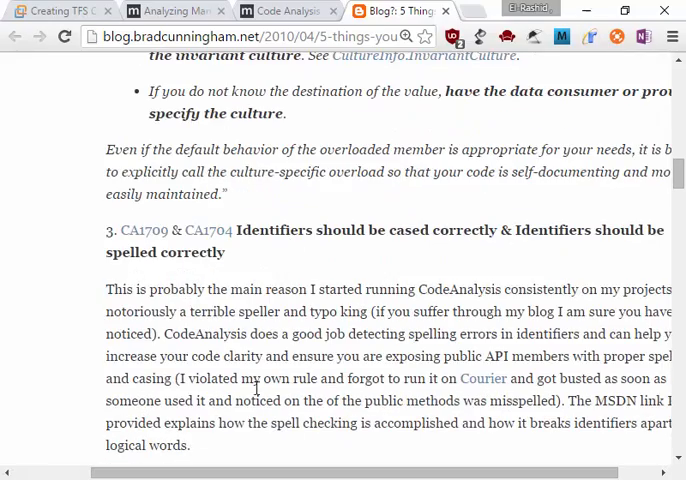
scroll("down", 3)
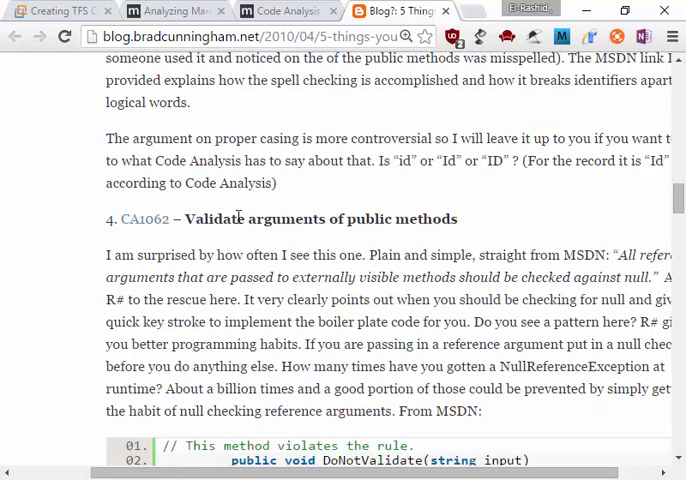
- Review the CA1062 null-checking code sample, then open the CA1709 rule page from item 3
double_click(320, 218)
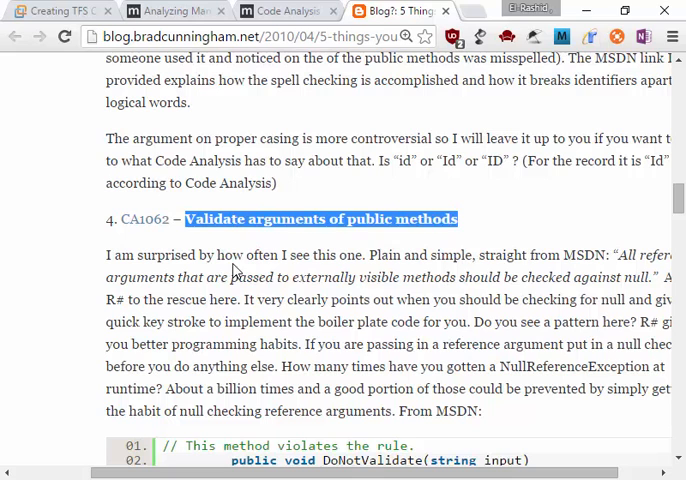
mouse_move(610, 283)
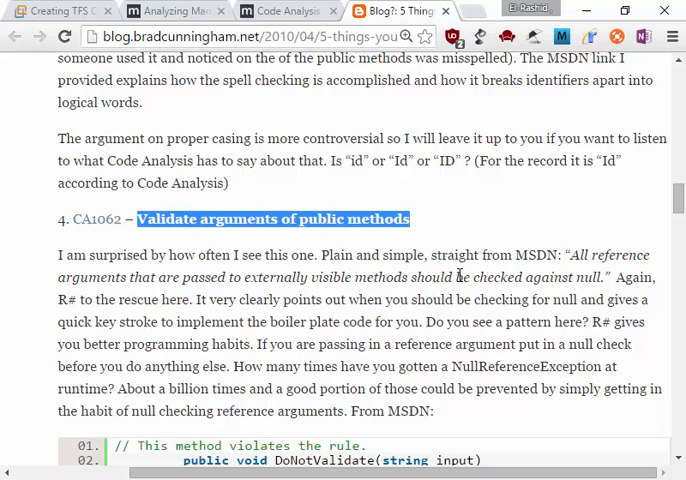
mouse_move(600, 268)
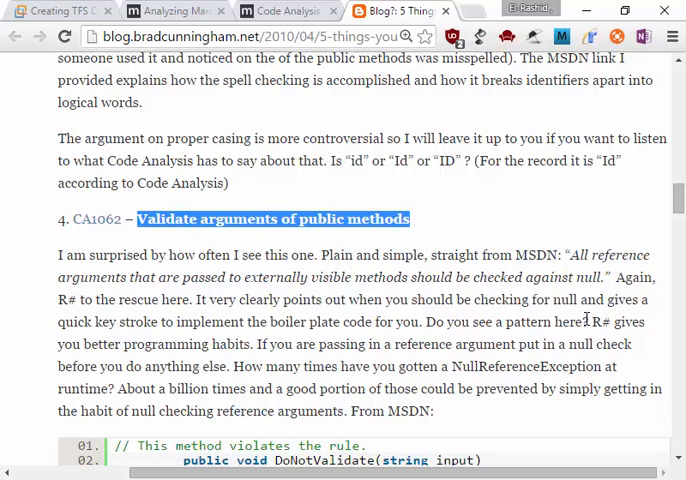
scroll("down", 3)
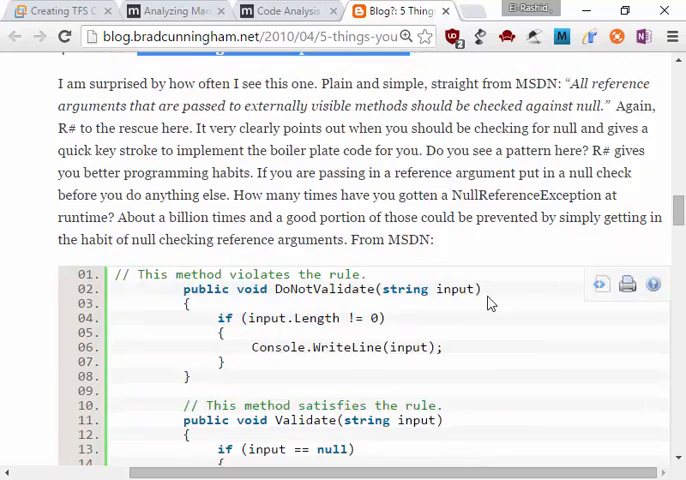
scroll("down", 3)
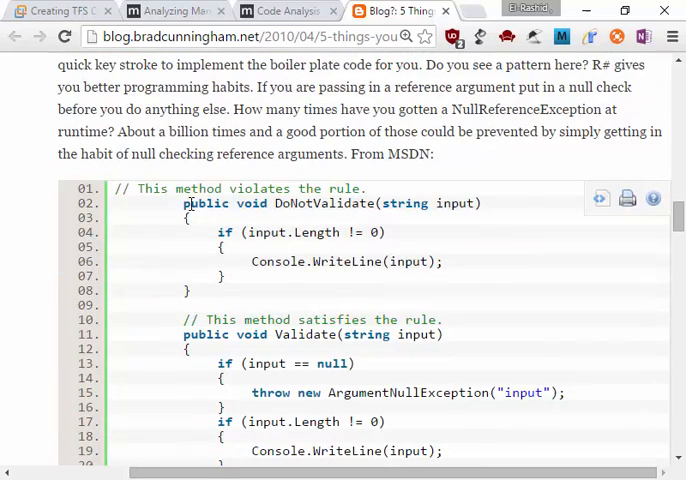
double_click(262, 232)
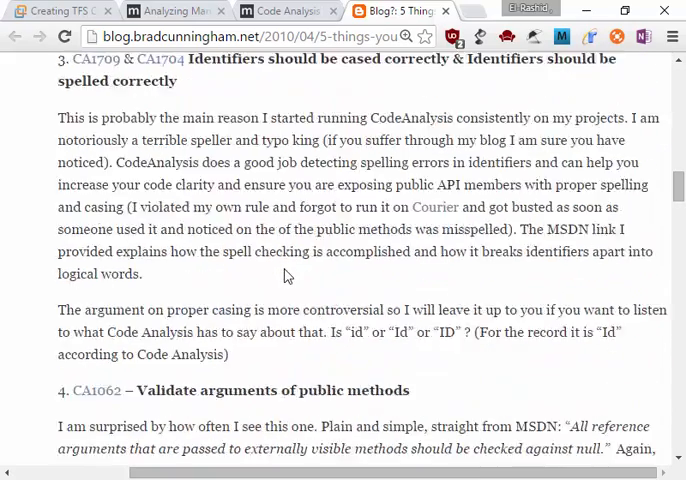
left_click(90, 59)
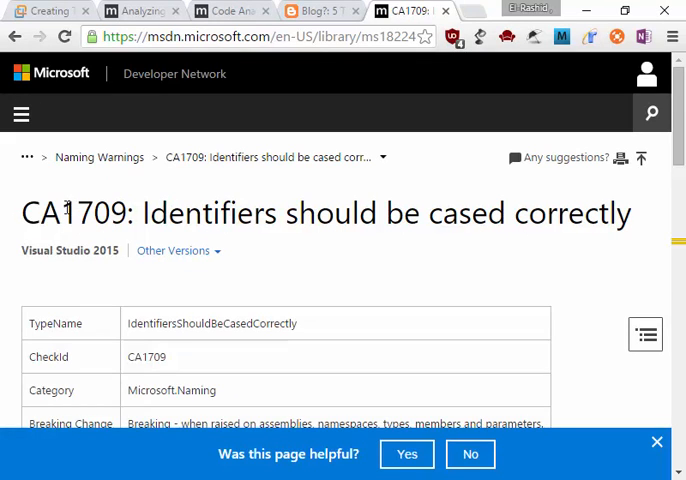
double_click(85, 213)
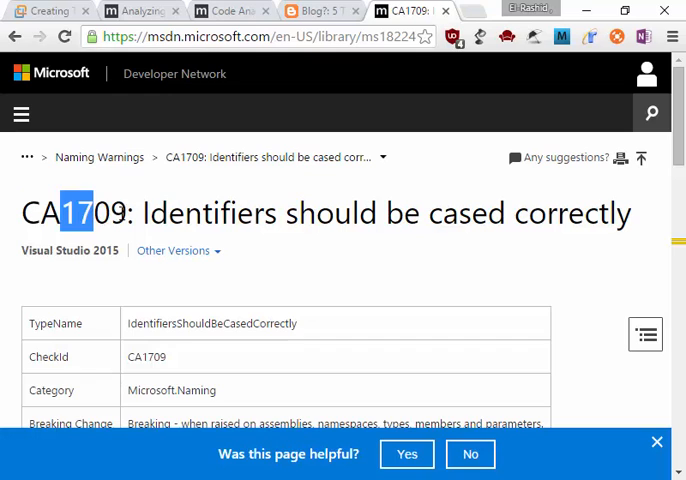
mouse_move(99, 157)
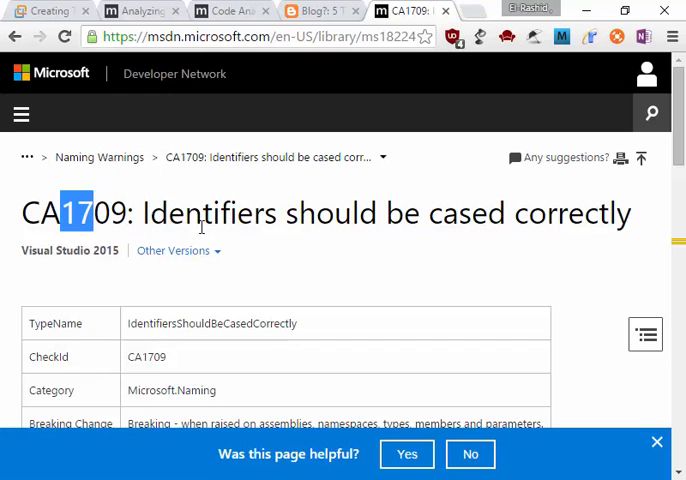
scroll("down", 3)
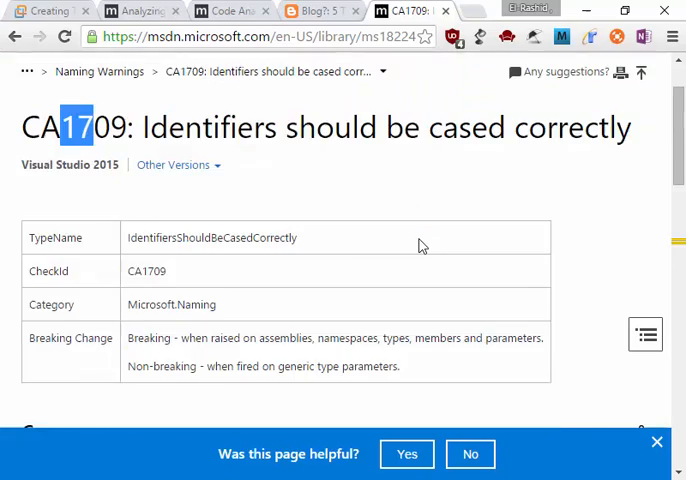
- Scroll the CA1709 page to its Rule Description on Pascal and camel casing
scroll("down", 3)
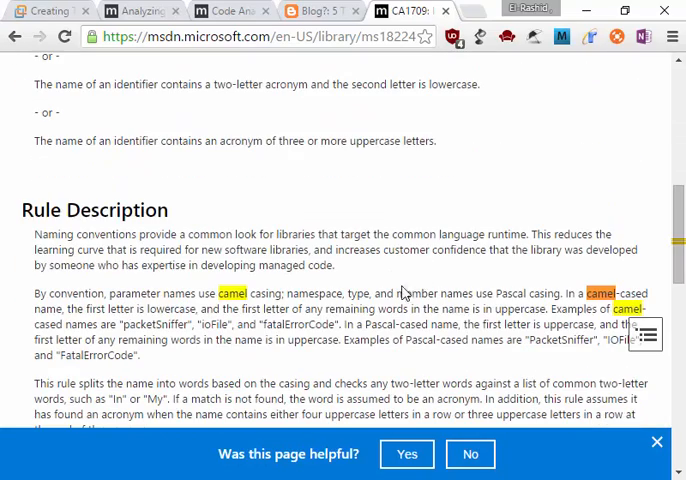
mouse_move(176, 239)
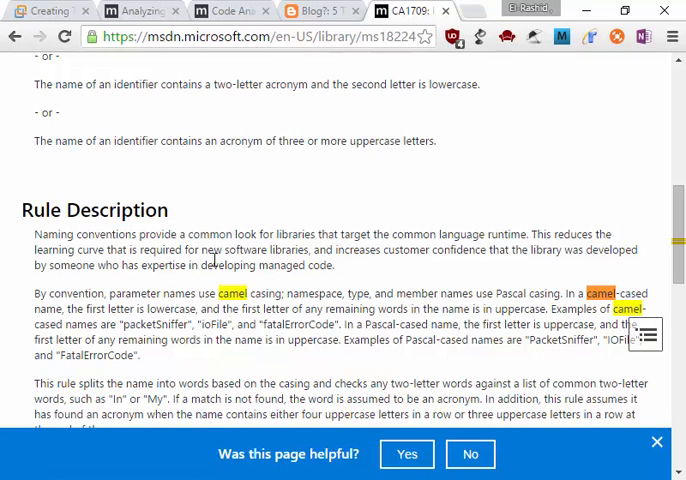
mouse_move(331, 286)
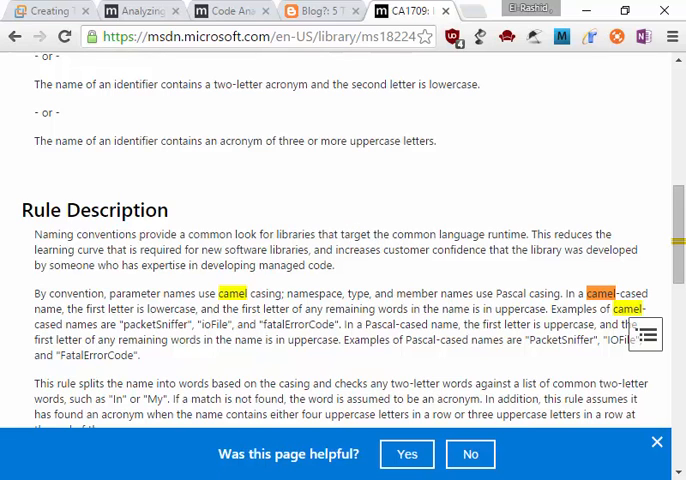
scroll("down", 3)
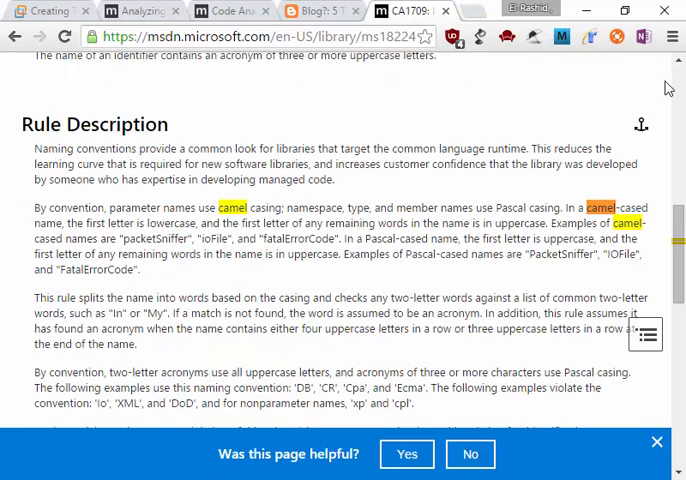
mouse_move(17, 218)
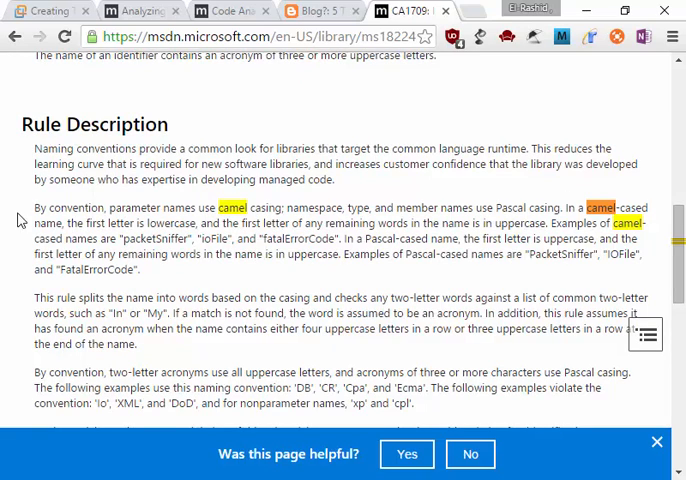
mouse_move(159, 218)
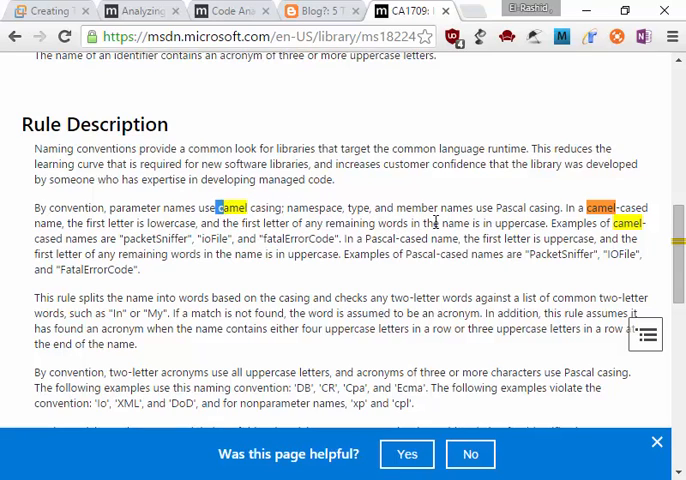
mouse_move(573, 202)
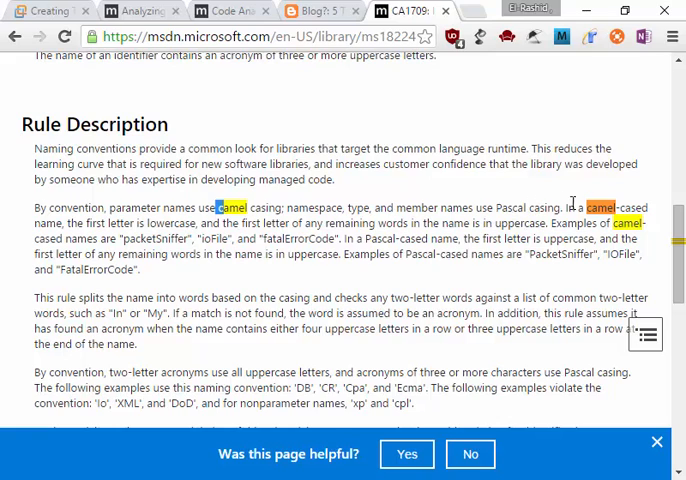
mouse_move(198, 299)
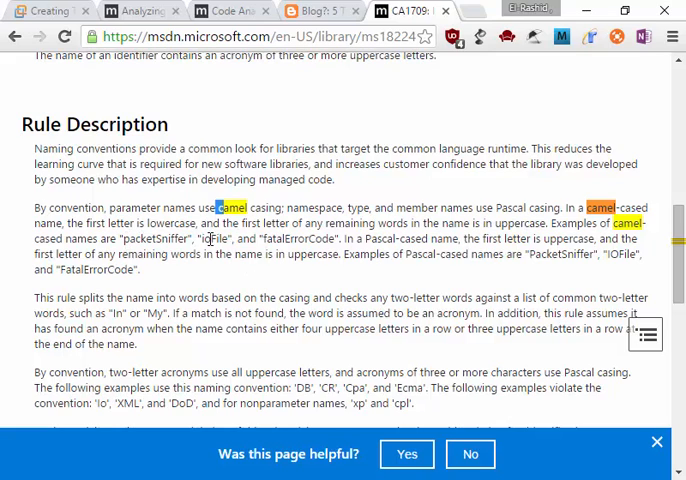
mouse_move(301, 268)
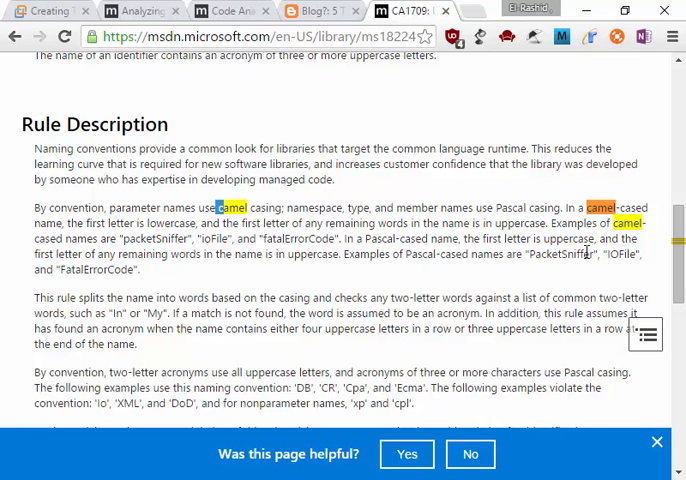
double_click(570, 239)
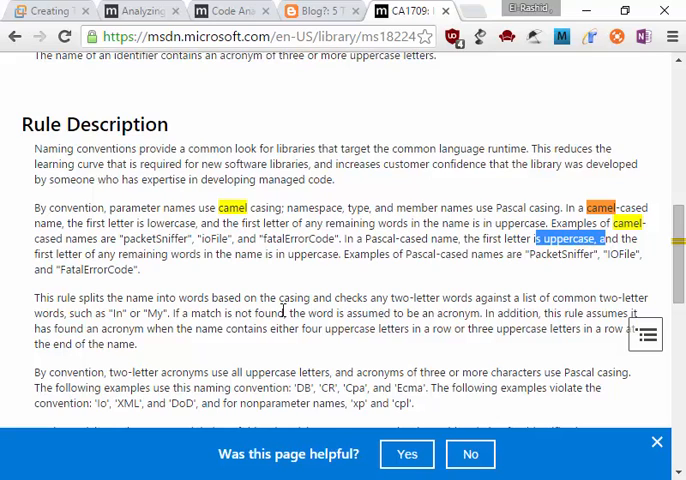
mouse_move(277, 287)
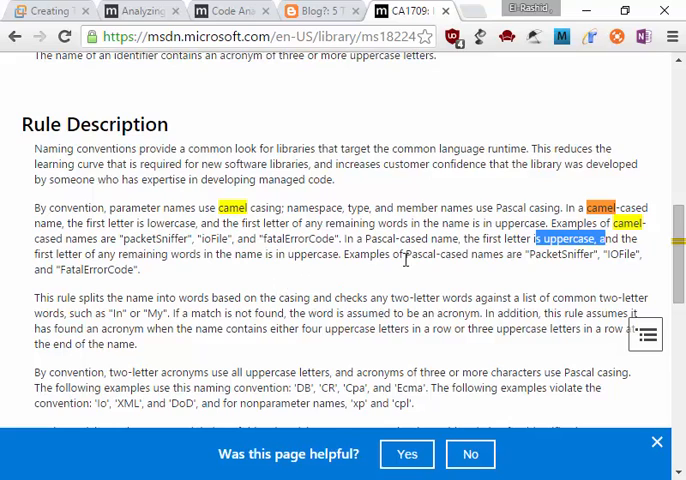
mouse_move(252, 342)
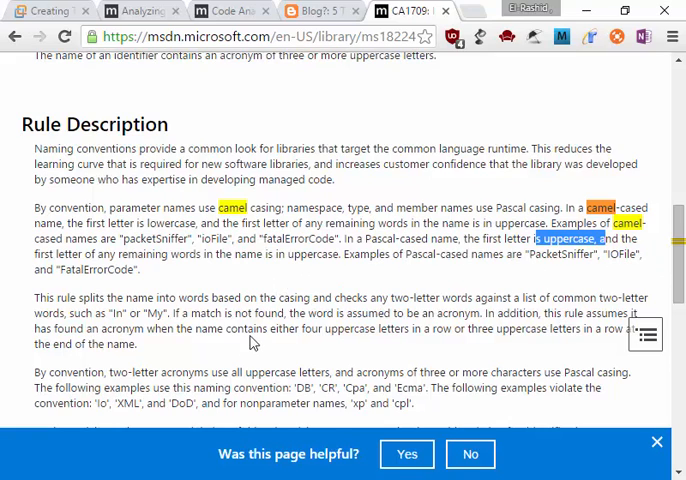
mouse_move(175, 369)
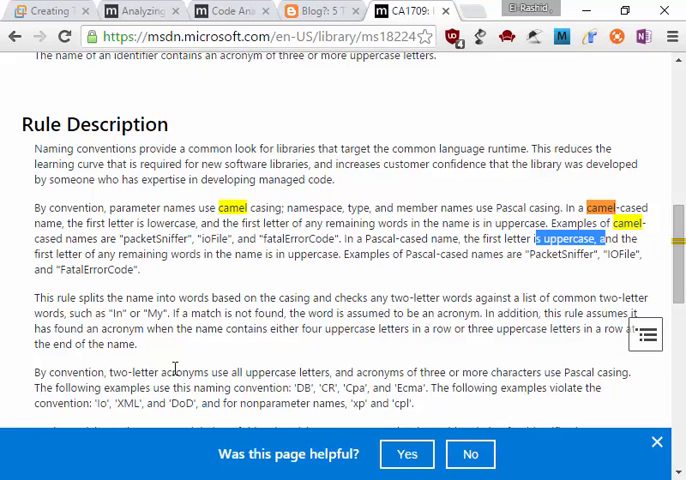
mouse_move(306, 349)
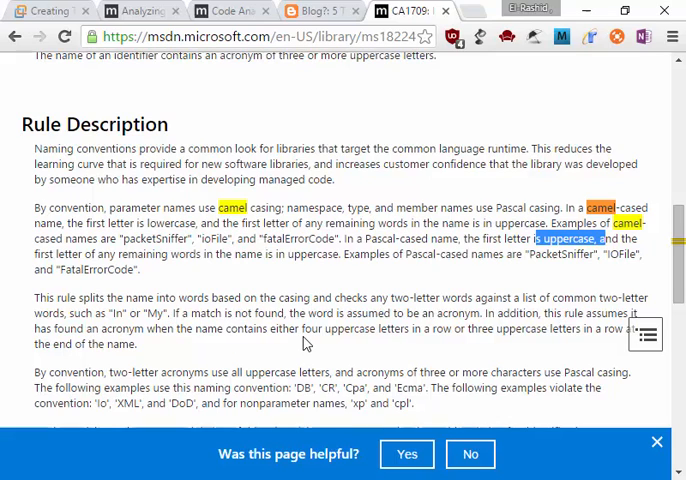
mouse_move(654, 311)
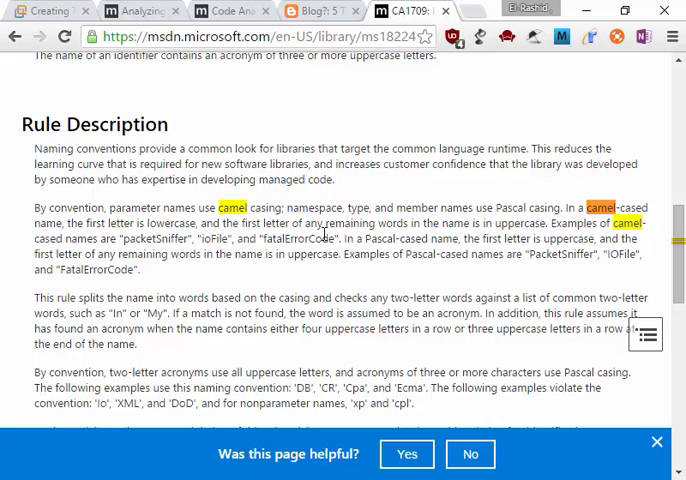
double_click(617, 254)
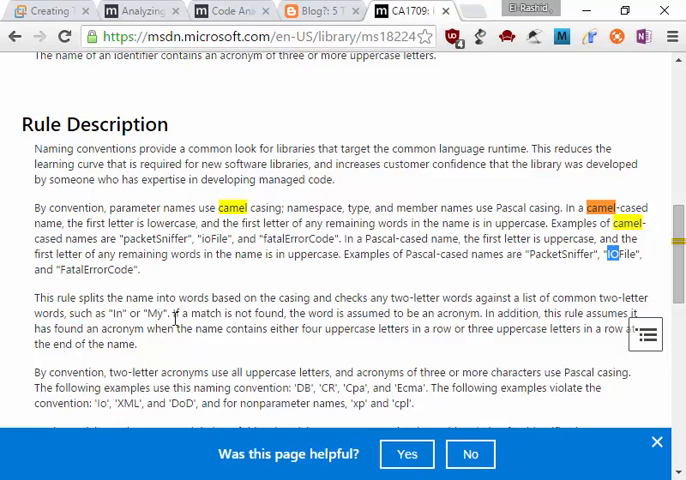
- Scroll to the 'ID' special-case note and the How to Fix Violations heading
scroll("down", 3)
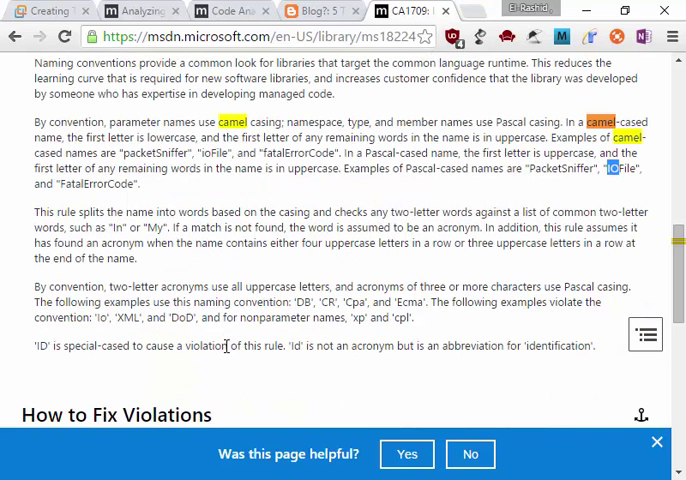
mouse_move(247, 289)
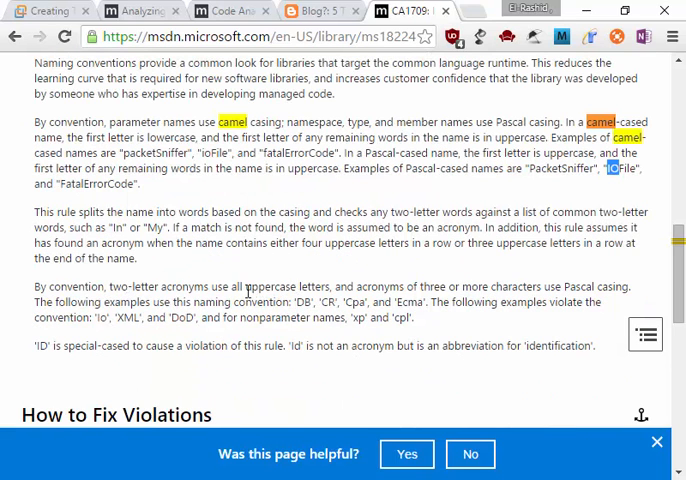
mouse_move(301, 308)
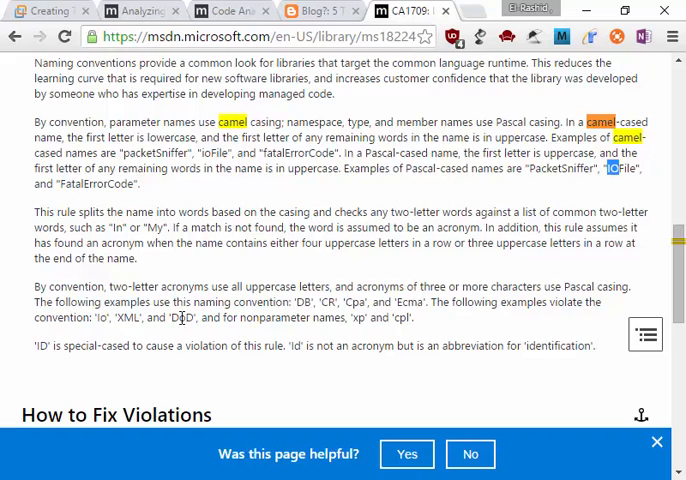
scroll("down", 3)
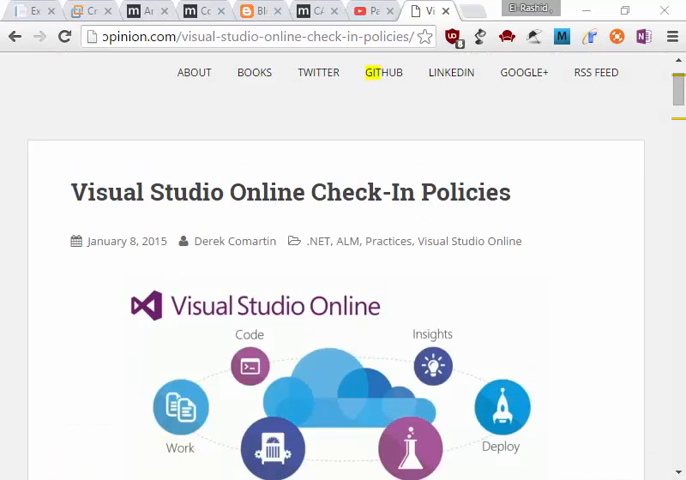
mouse_move(529, 168)
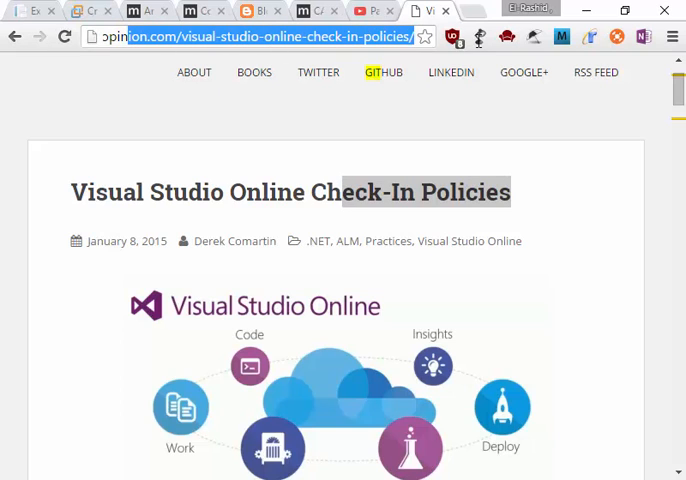
- Highlight the notes that VSO supports Git but not check-in policies
scroll("down", 3)
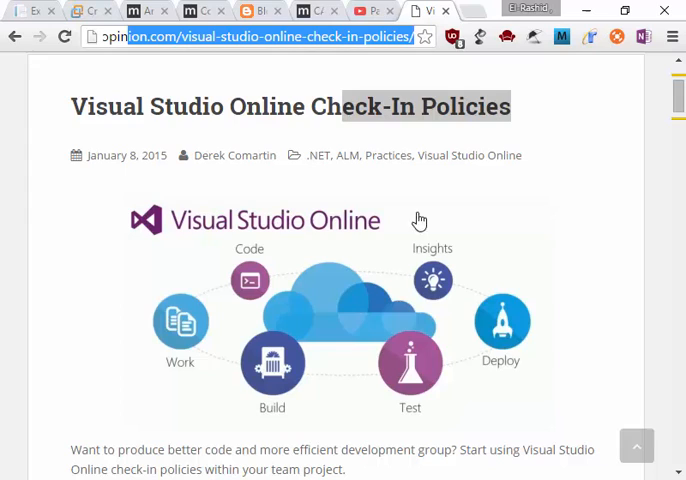
scroll("down", 3)
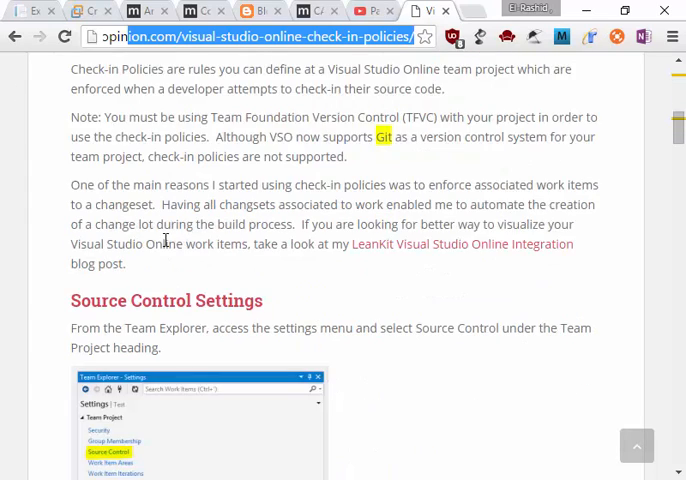
scroll("up", 3)
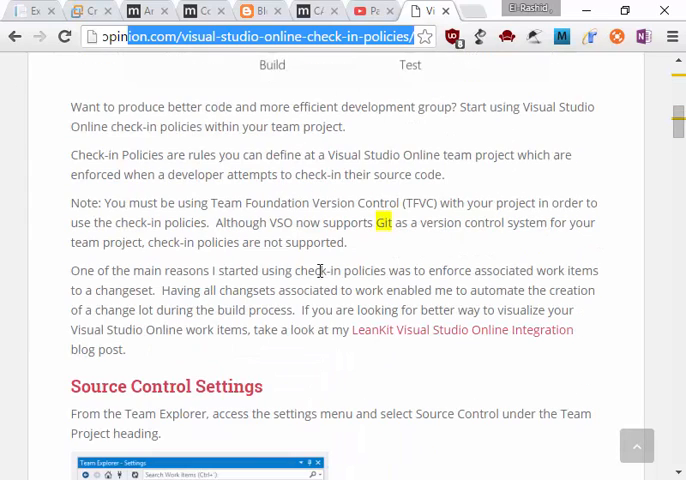
mouse_move(370, 222)
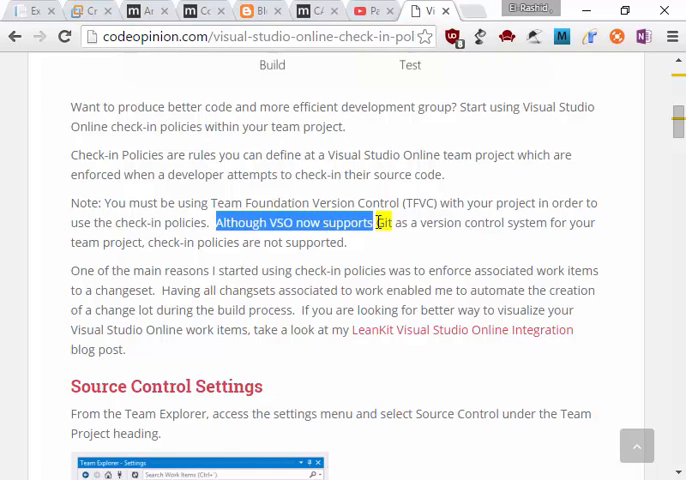
left_click_drag(378, 222, 595, 222)
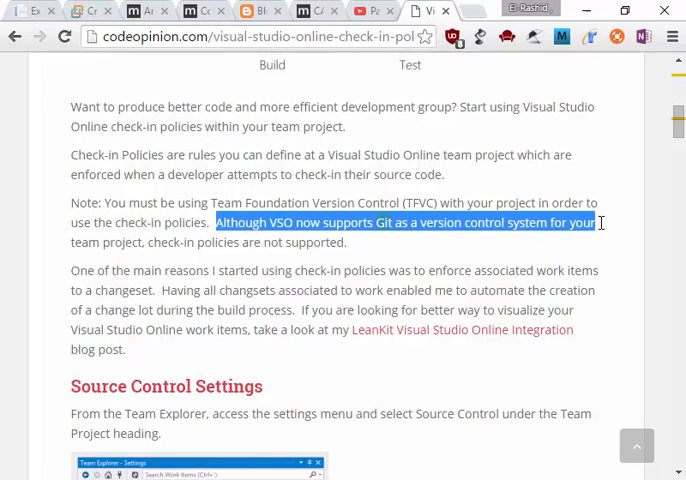
left_click_drag(596, 222, 340, 270)
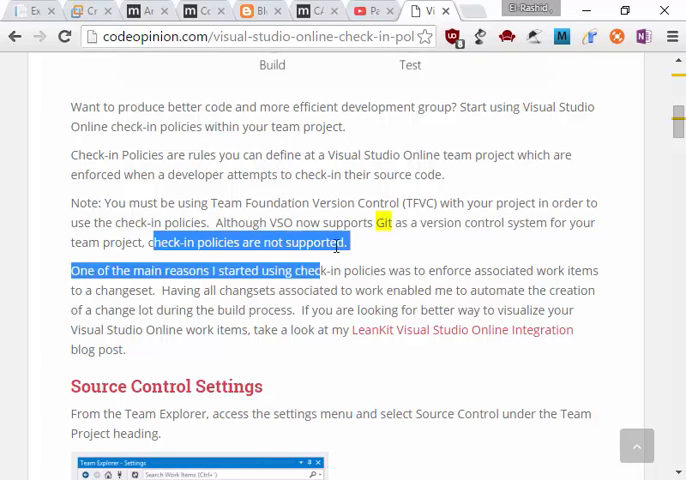
left_click(380, 218)
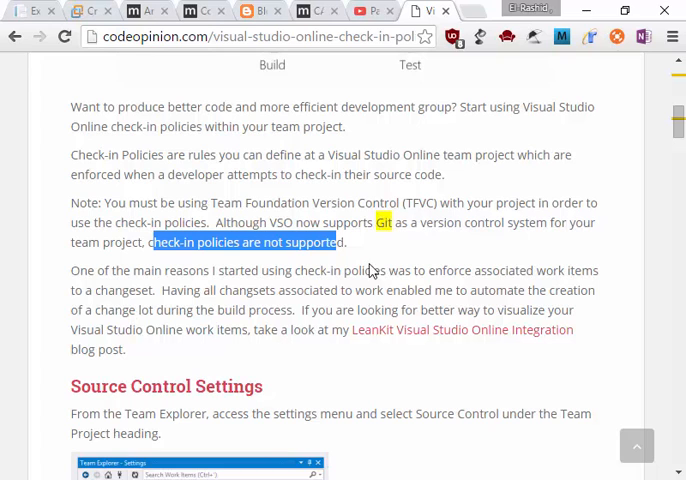
mouse_move(370, 272)
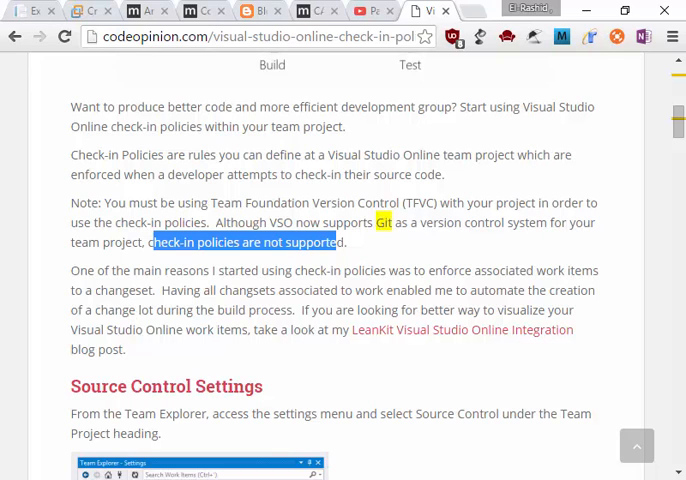
- Read down through the Code Review Policy section and switch to the TFS 2015 check-in video
scroll("down", 3)
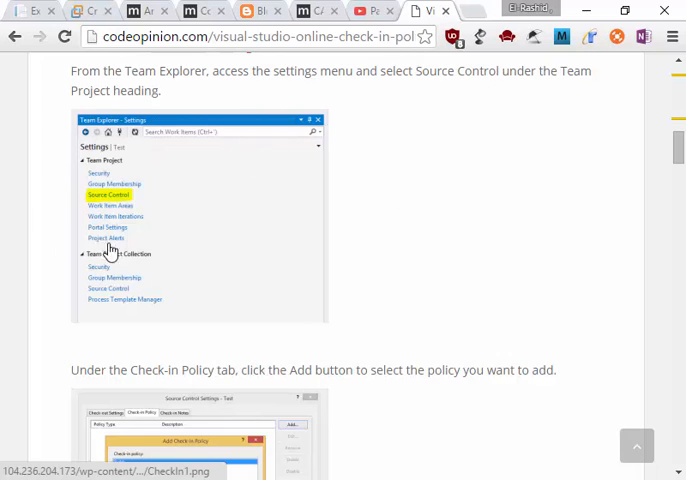
scroll("down", 3)
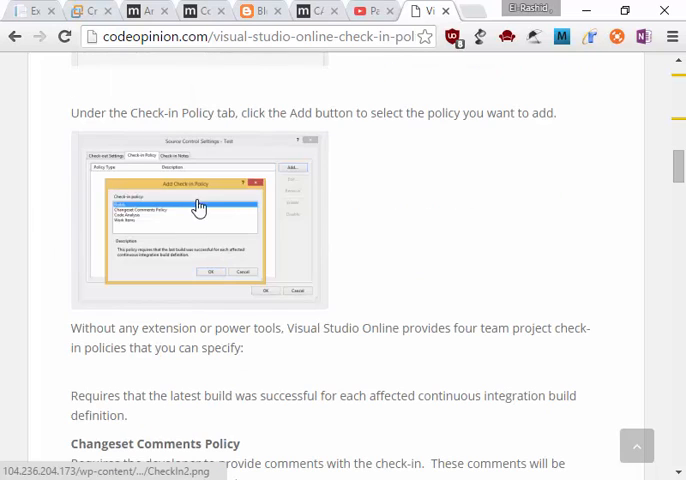
scroll("down", 3)
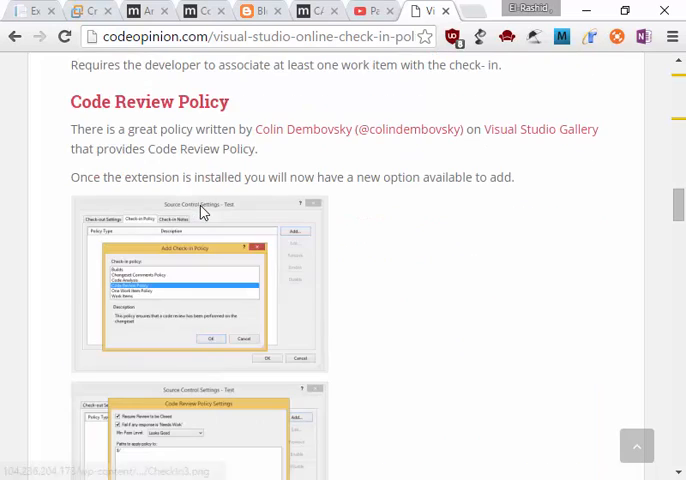
scroll("down", 3)
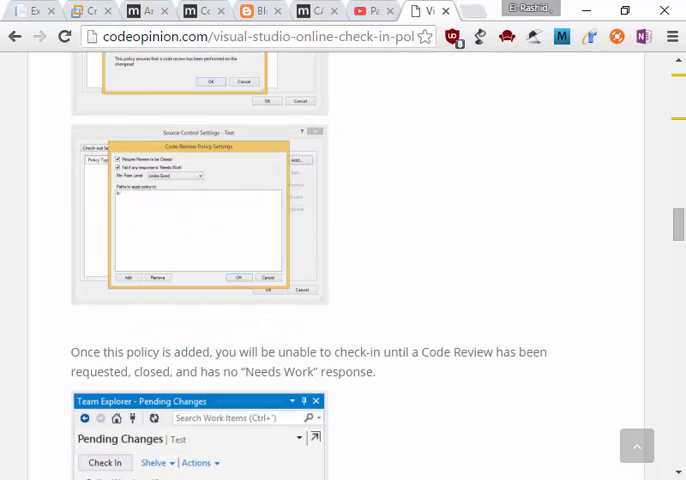
left_click(370, 11)
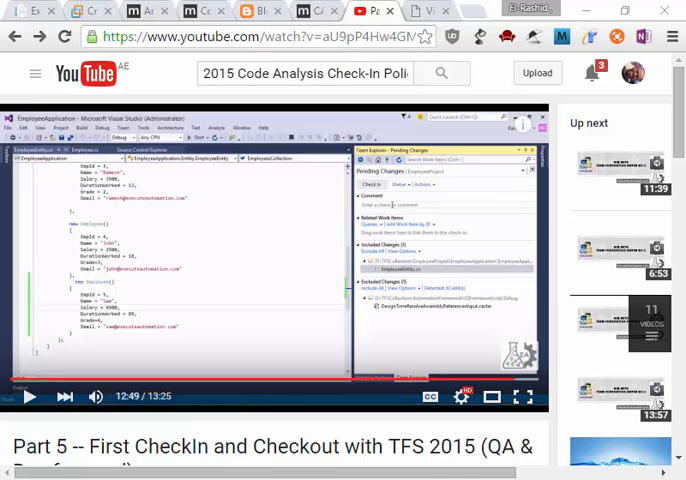
mouse_move(315, 296)
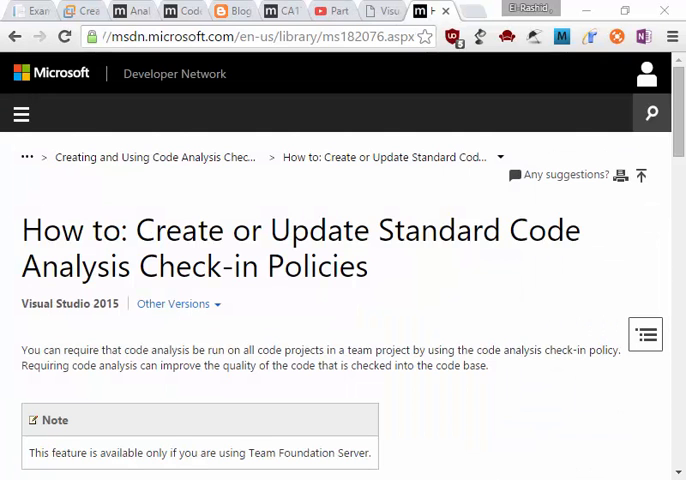
mouse_move(565, 318)
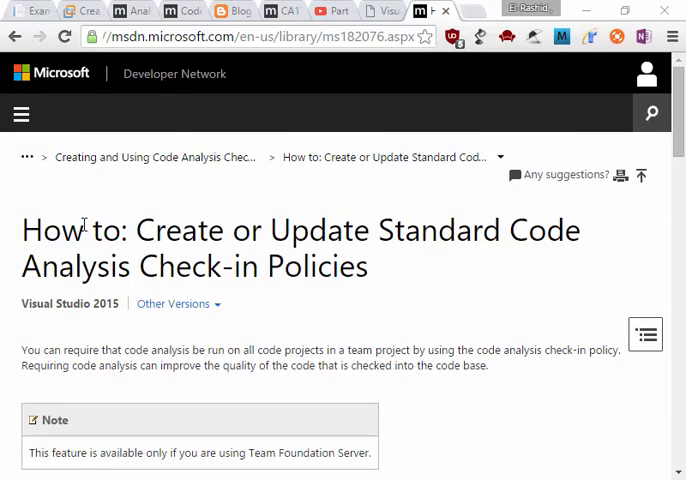
- Highlight the Team Explorer instructions in the 'To open the check-in policy editor' steps
scroll("down", 3)
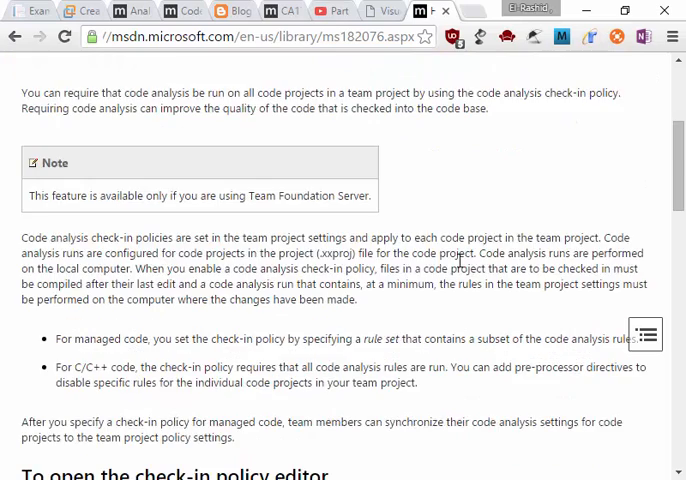
scroll("down", 3)
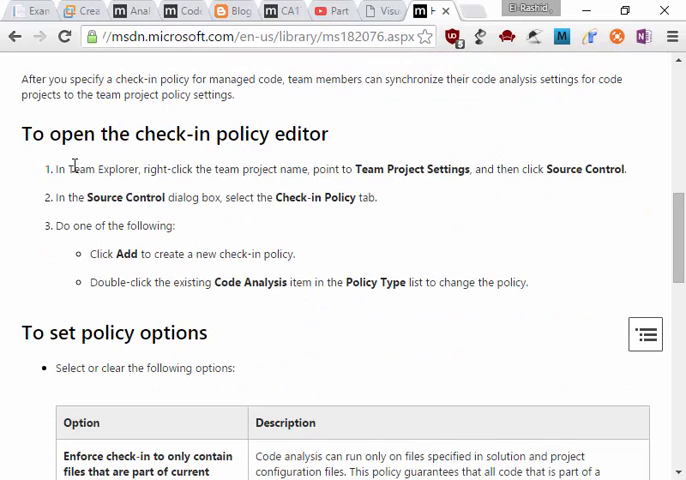
left_click_drag(70, 168, 338, 168)
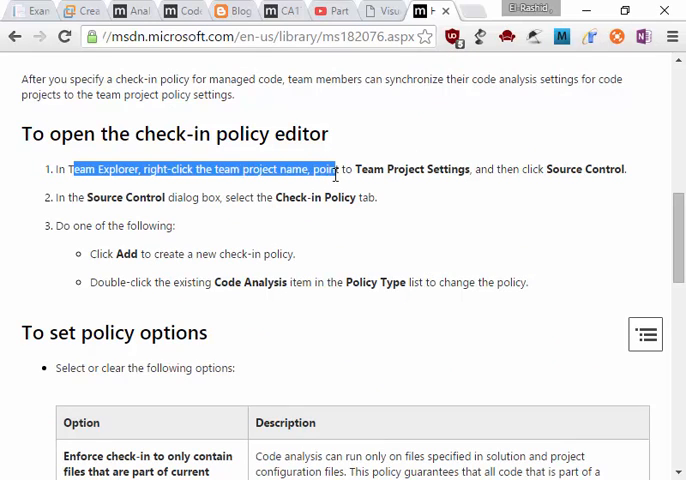
left_click(637, 213)
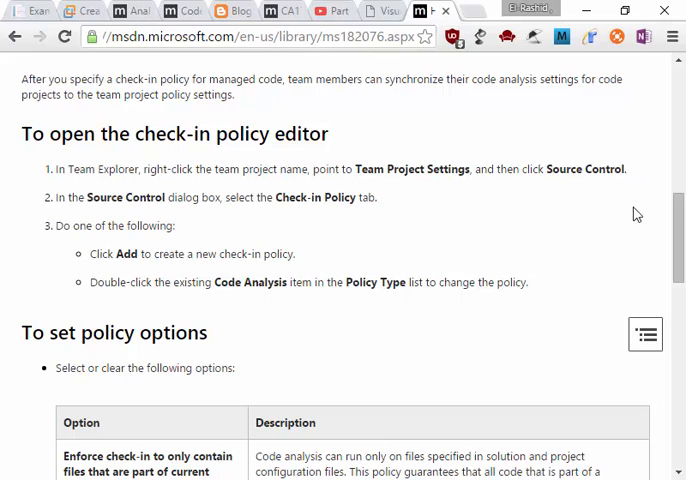
mouse_move(344, 216)
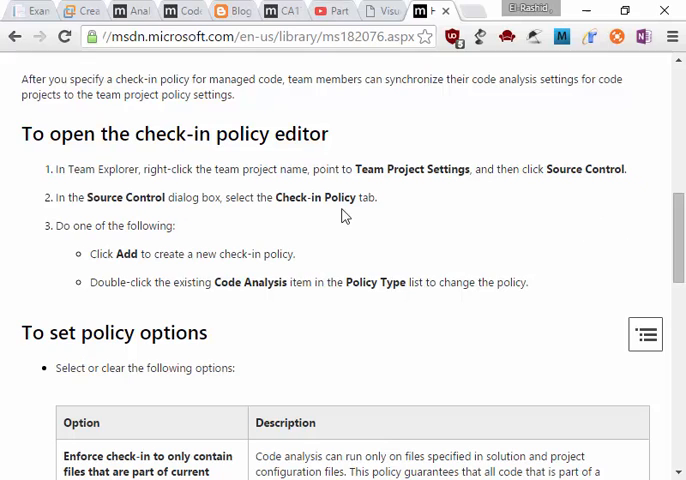
mouse_move(53, 233)
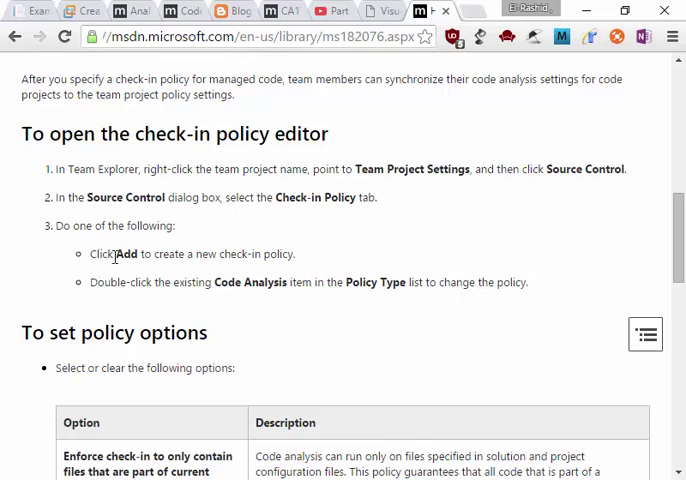
- Scroll down to the check-in policy options table
scroll("down", 3)
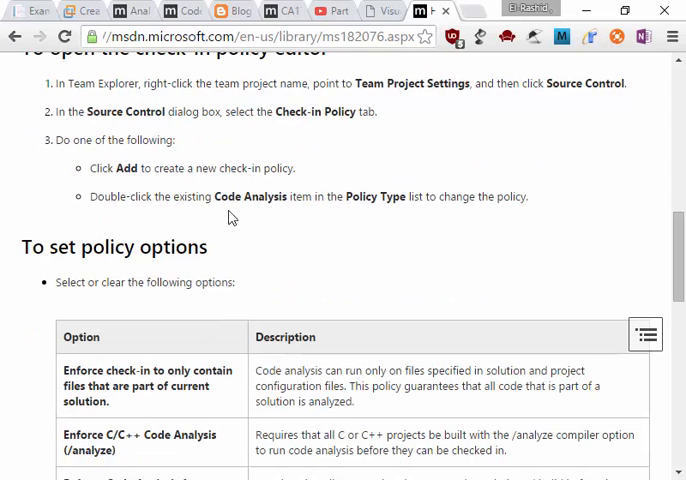
mouse_move(311, 203)
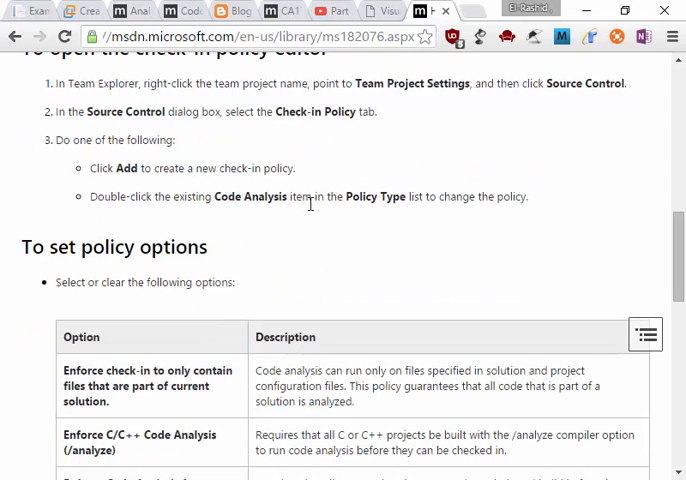
scroll("down", 3)
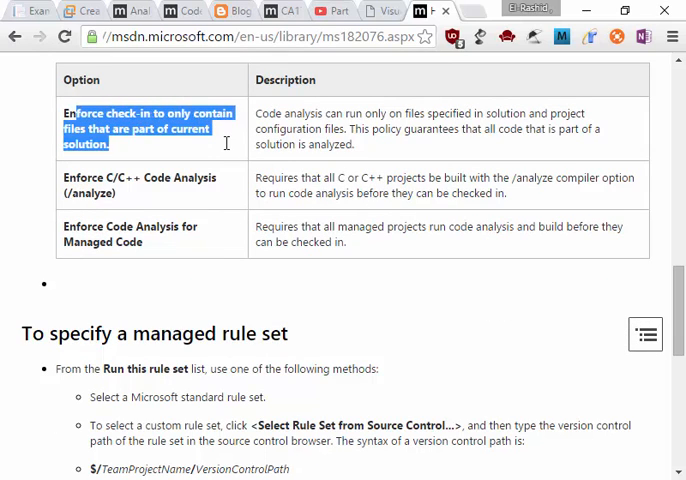
scroll("down", 3)
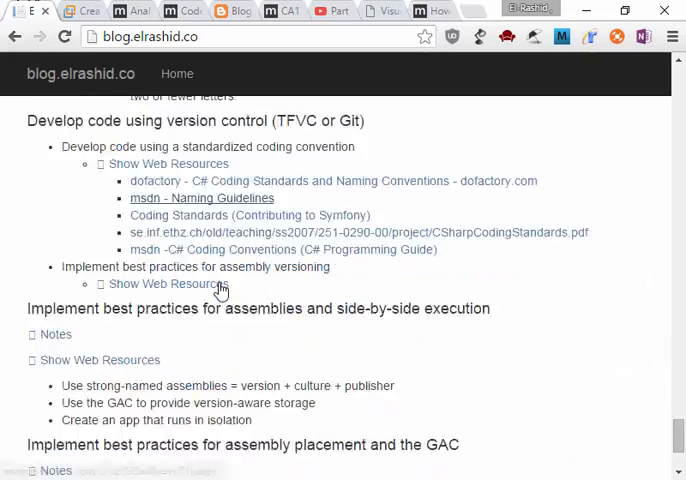
- Scroll to the side-by-side execution section and highlight part of its heading
scroll("up", 3)
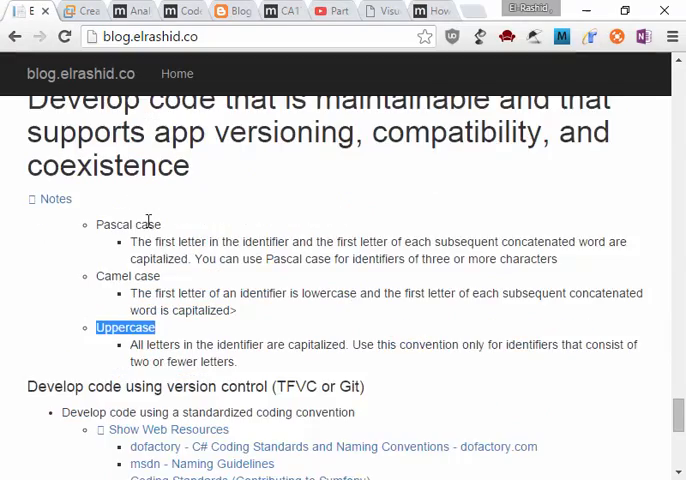
scroll("down", 3)
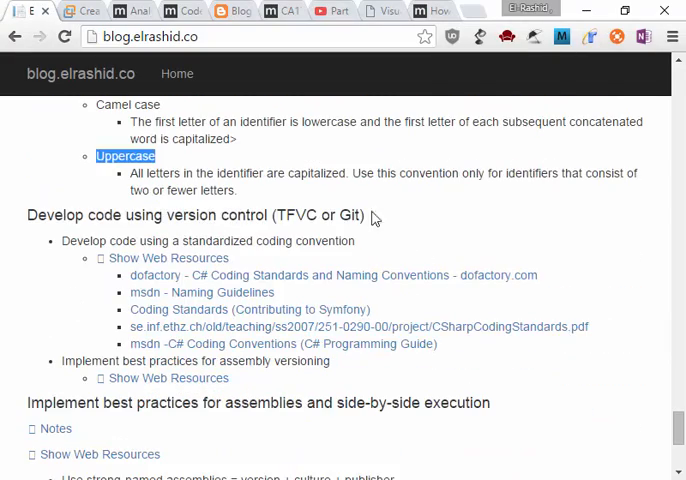
scroll("down", 3)
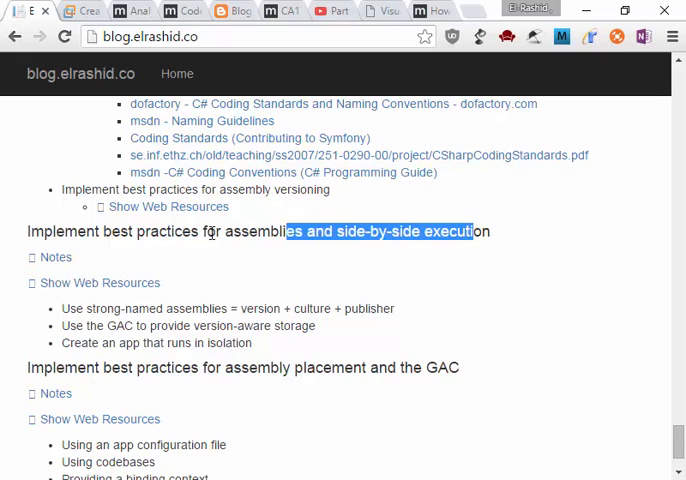
left_click_drag(289, 231, 29, 231)
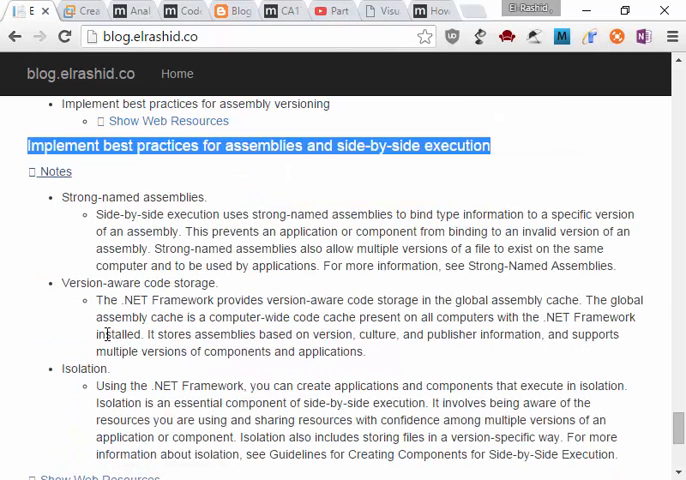
mouse_move(38, 290)
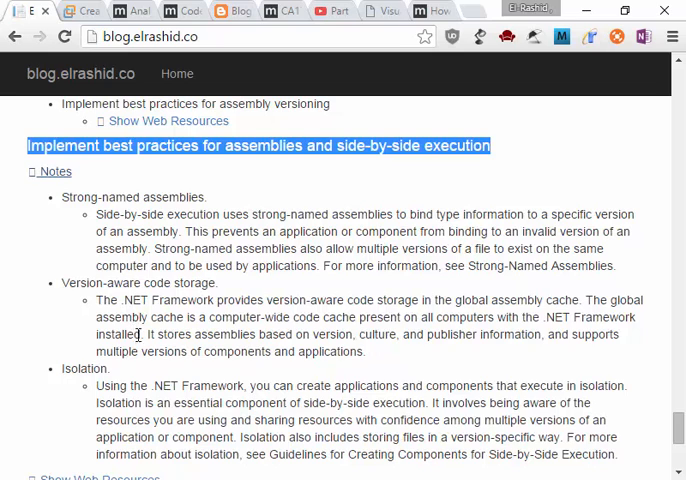
- Read down to and select the 'Implement best practices for assembly placement and the GAC' heading
scroll("down", 3)
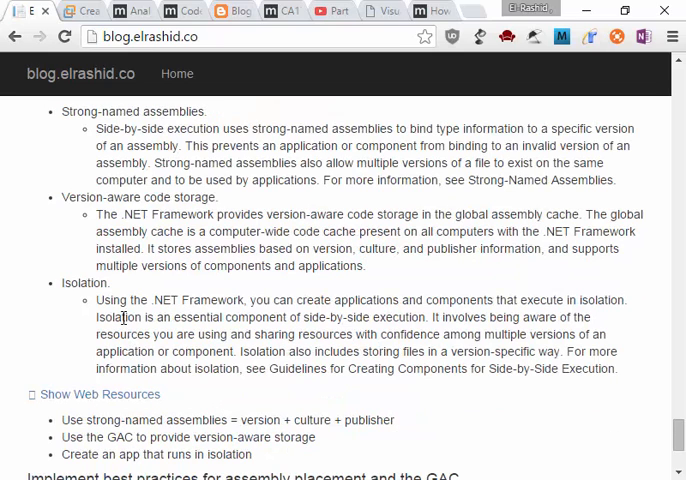
scroll("down", 3)
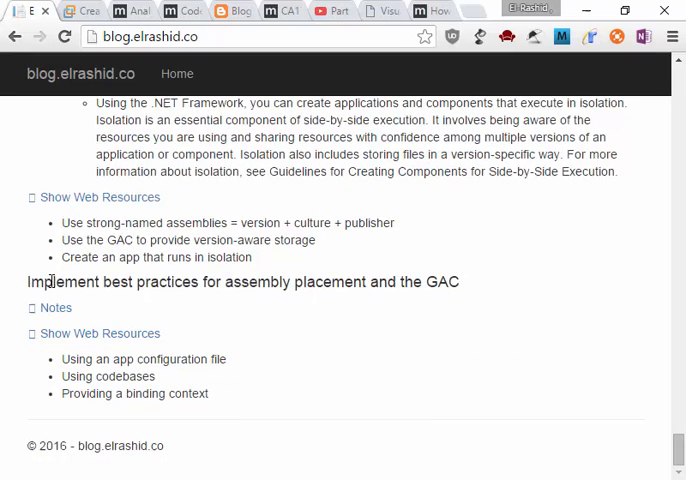
triple_click(243, 281)
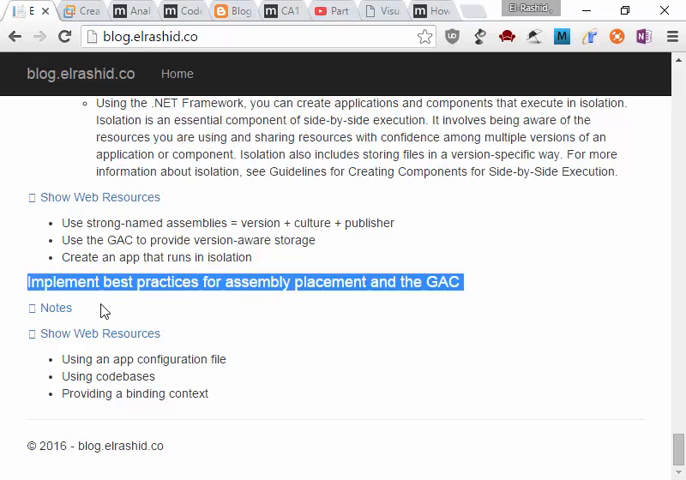
mouse_move(100, 333)
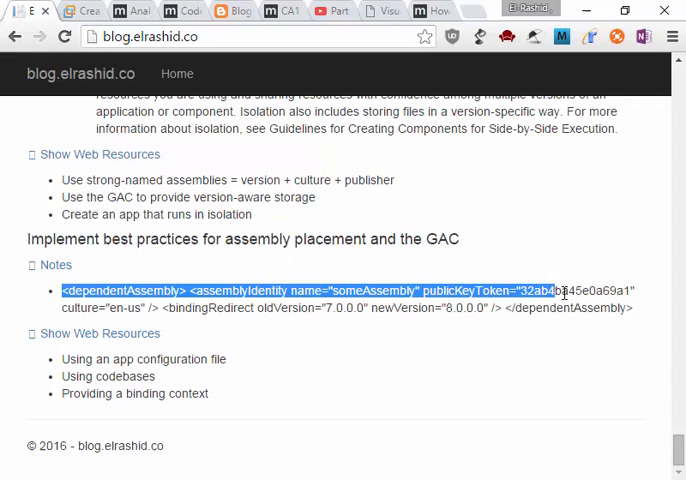
- Clear the highlight on the bindingRedirect XML example and scroll back up
left_click(190, 312)
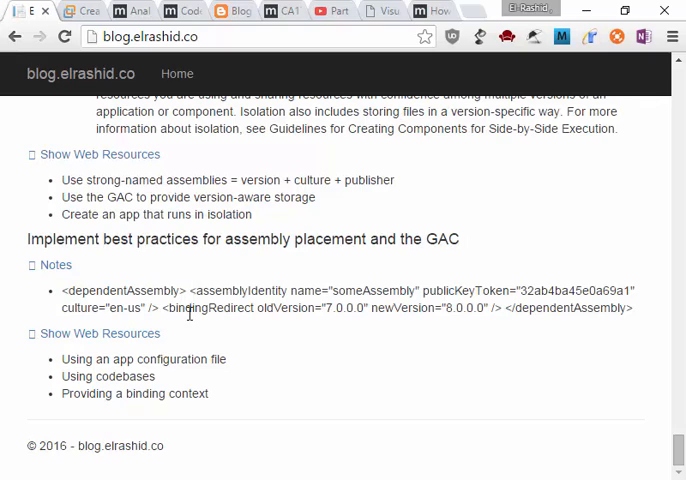
mouse_move(571, 306)
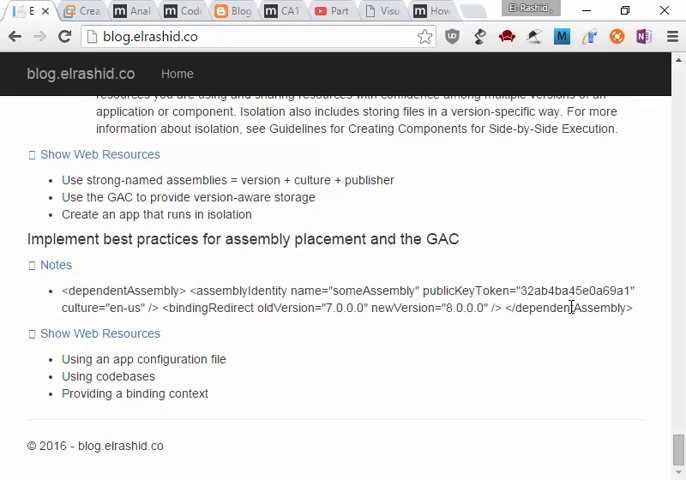
scroll("up", 3)
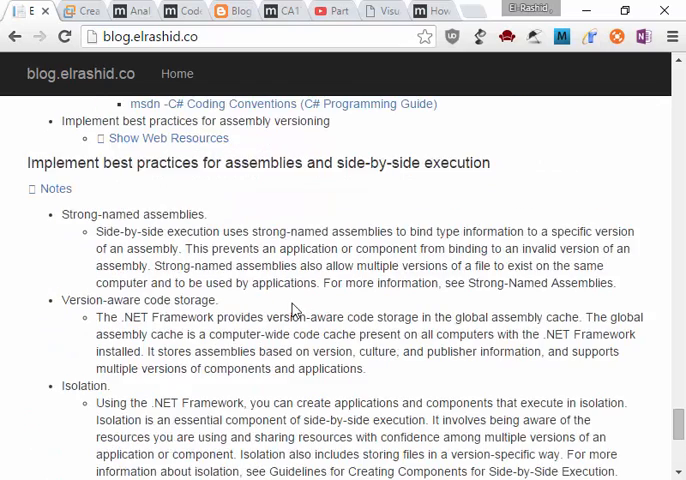
- Scroll up to the 'Develop code that is maintainable…' versioning and coexistence heading
scroll("up", 3)
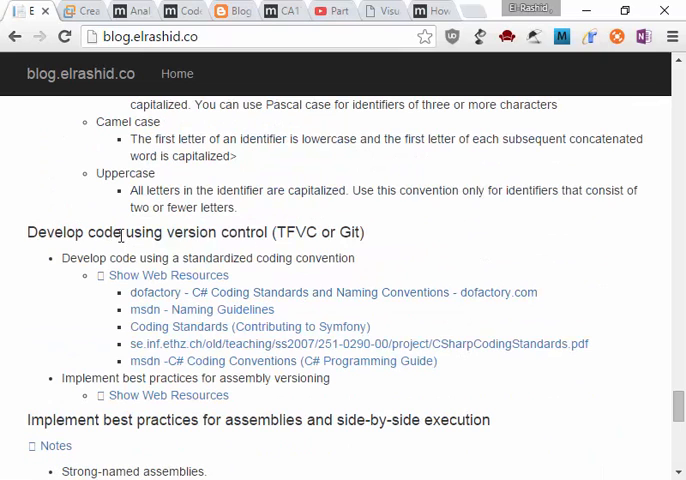
scroll("up", 3)
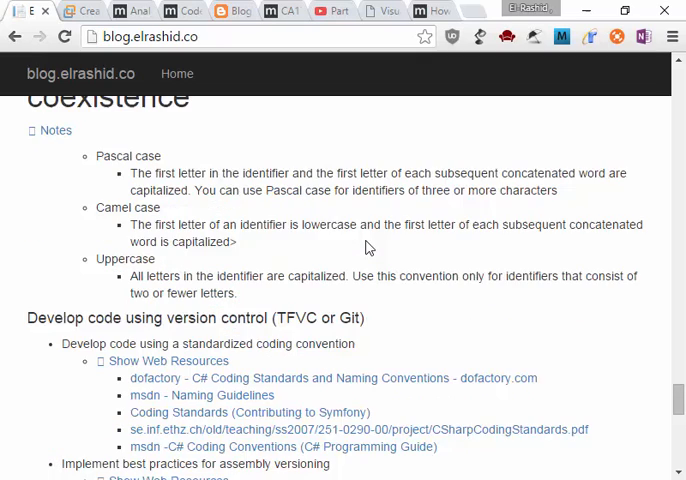
scroll("up", 3)
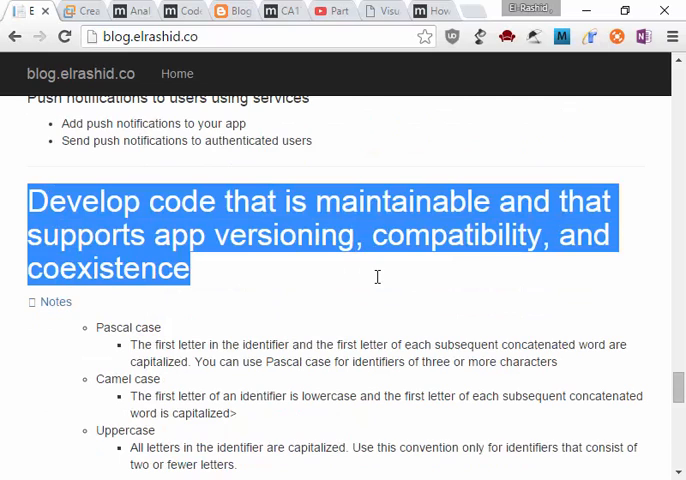
mouse_move(401, 389)
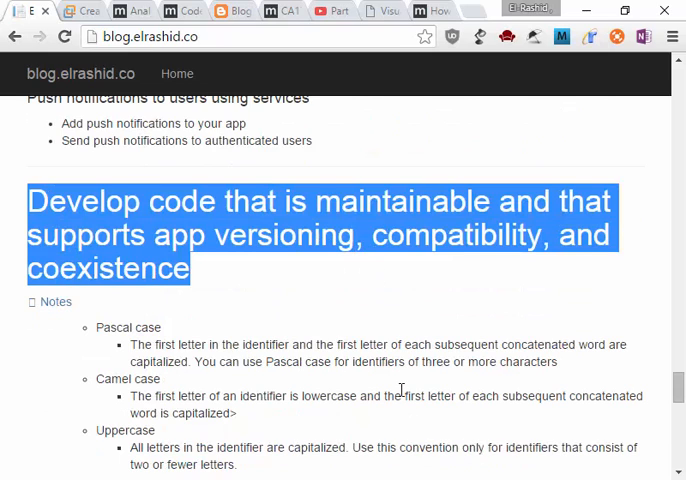